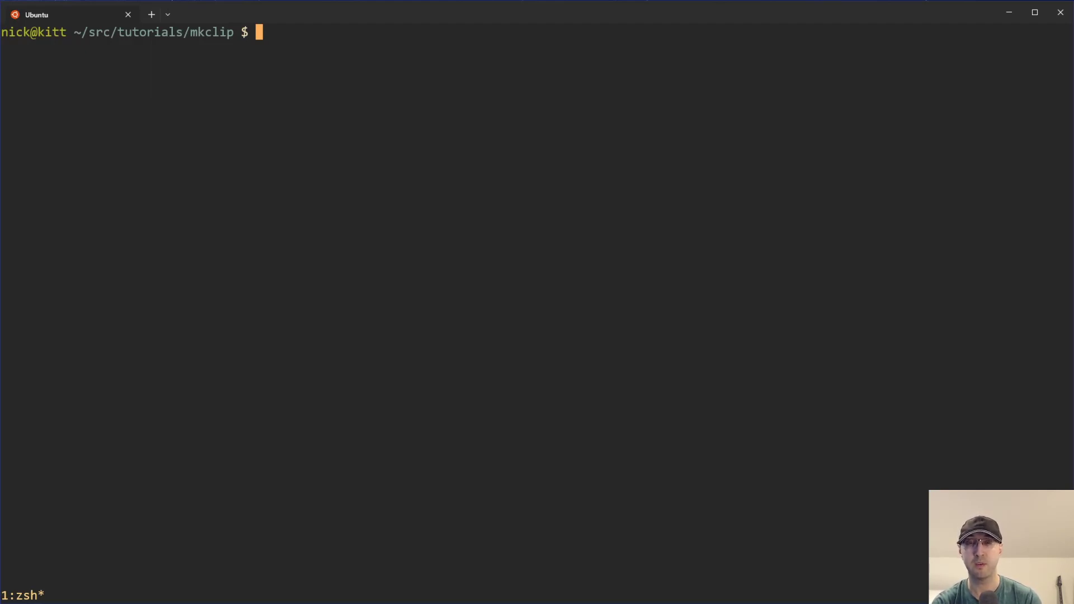
# Show ffmpeg's help and list the mkclip folder with ls -la, revealing mkclip and pbj-recipe.mp4
pyautogui.write('ffmpeg --help')
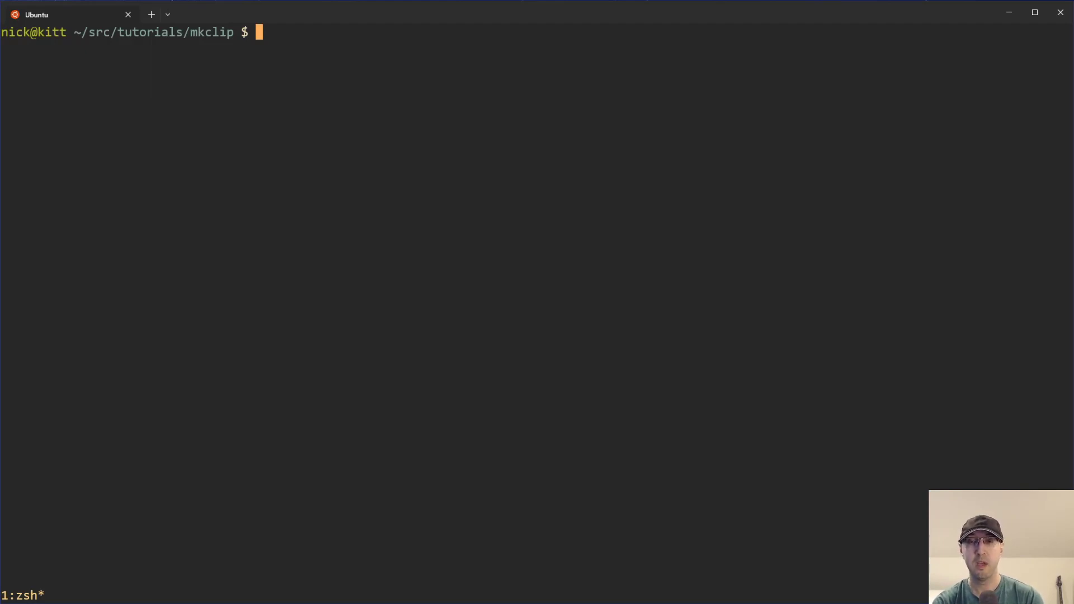
pyautogui.write('ls -la')
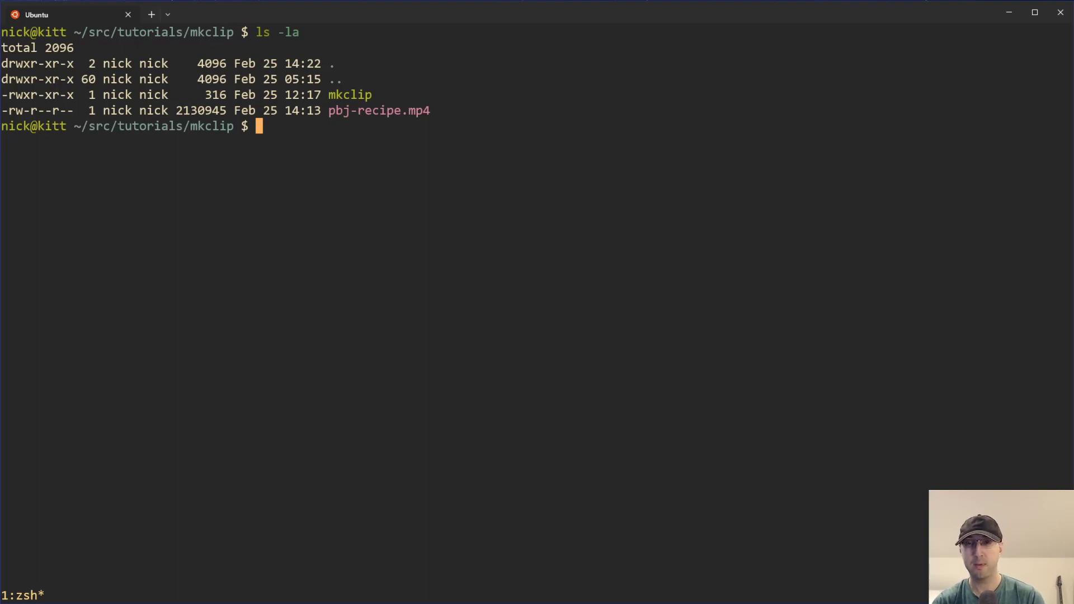
pyautogui.moveTo(332, 102)
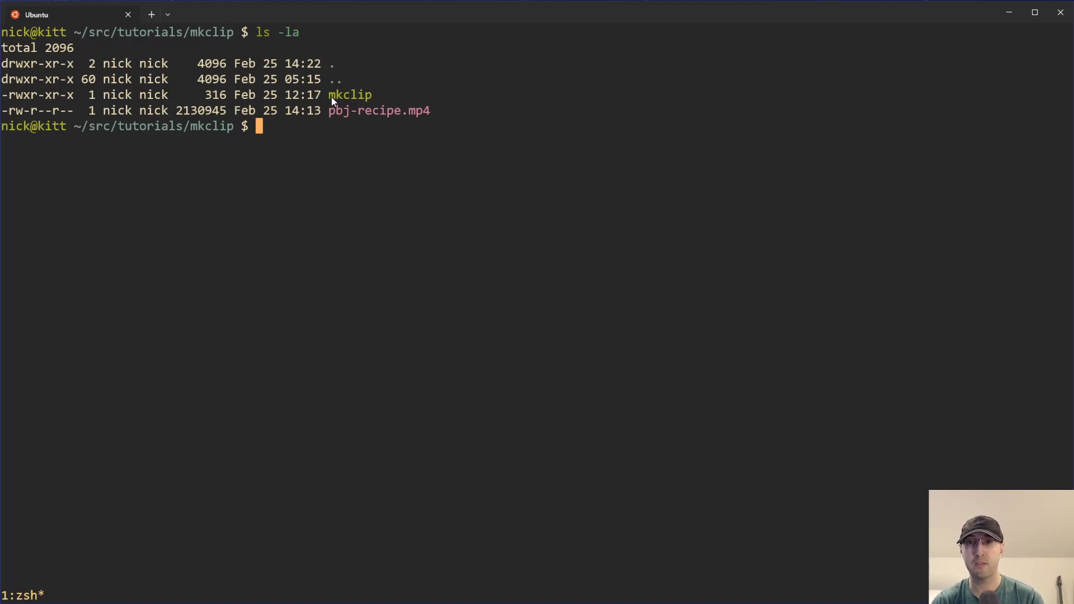
pyautogui.moveTo(308, 446)
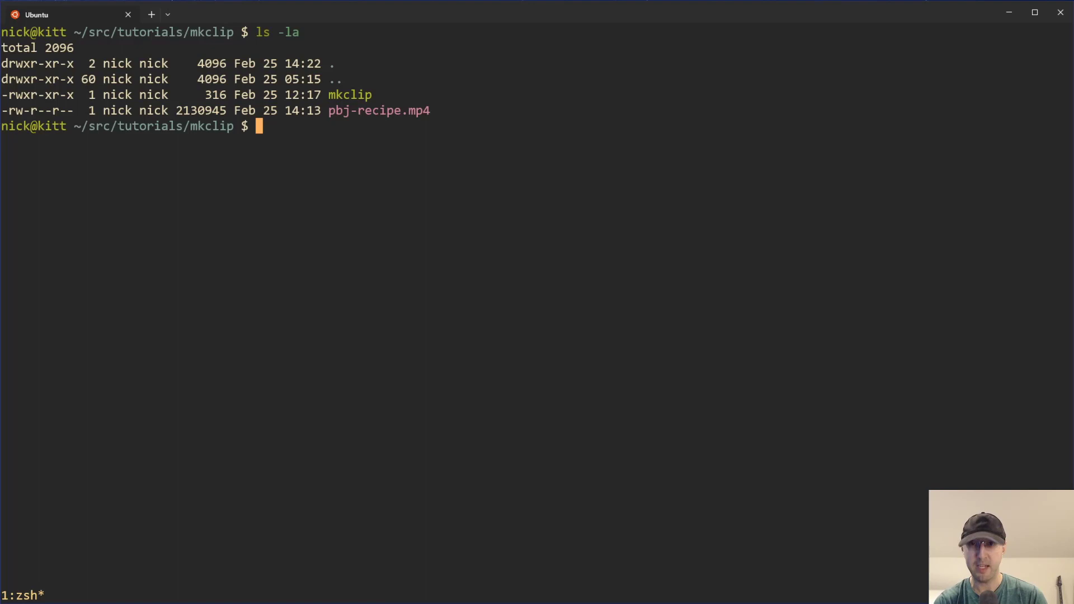
pyautogui.write('ffmpeg --help')
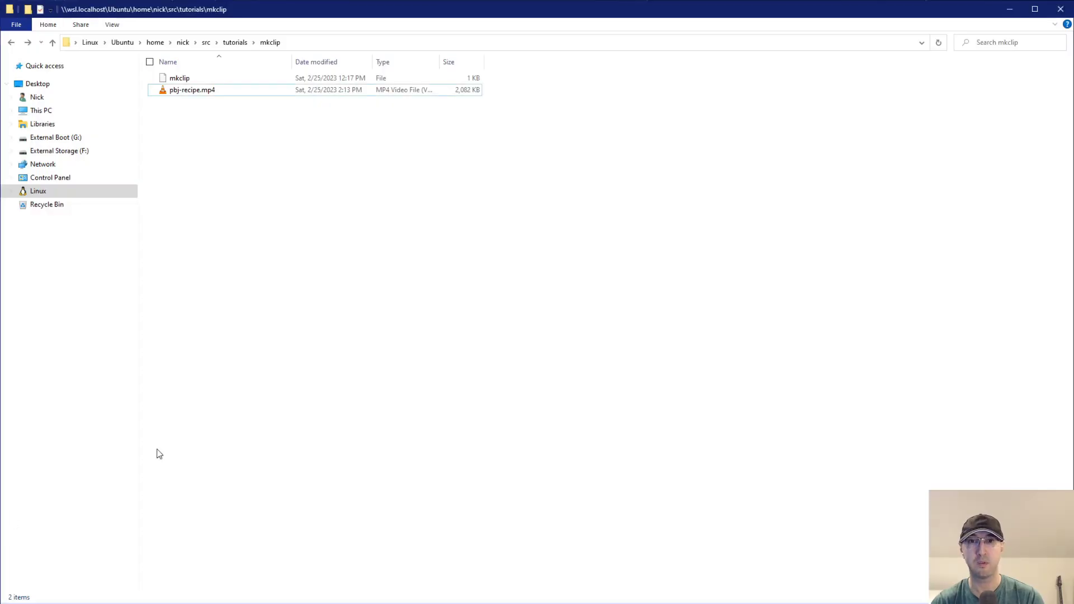
pyautogui.click(191, 89)
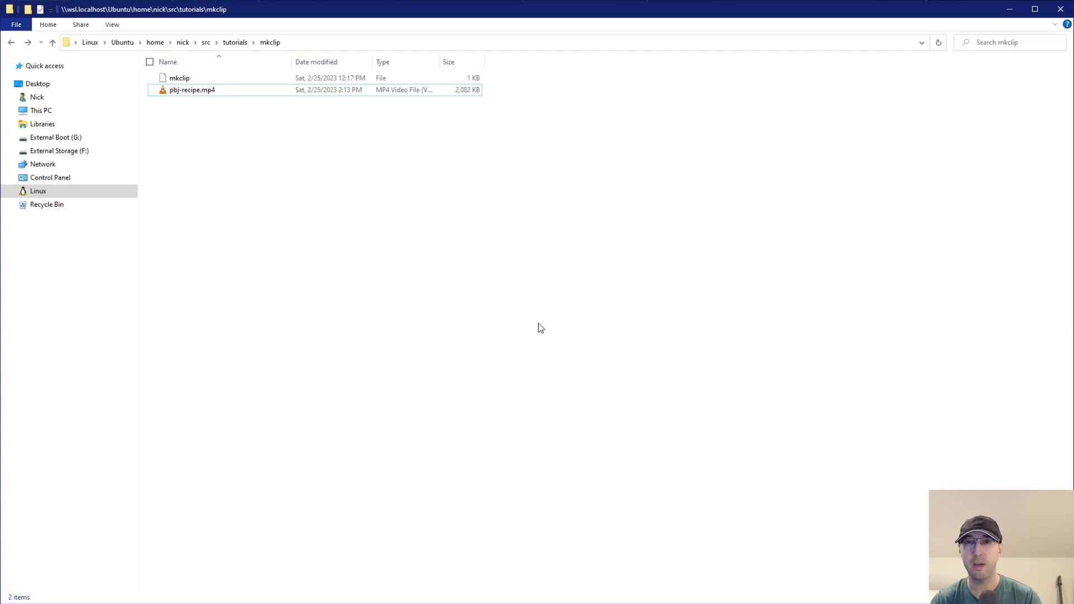
pyautogui.moveTo(364, 325)
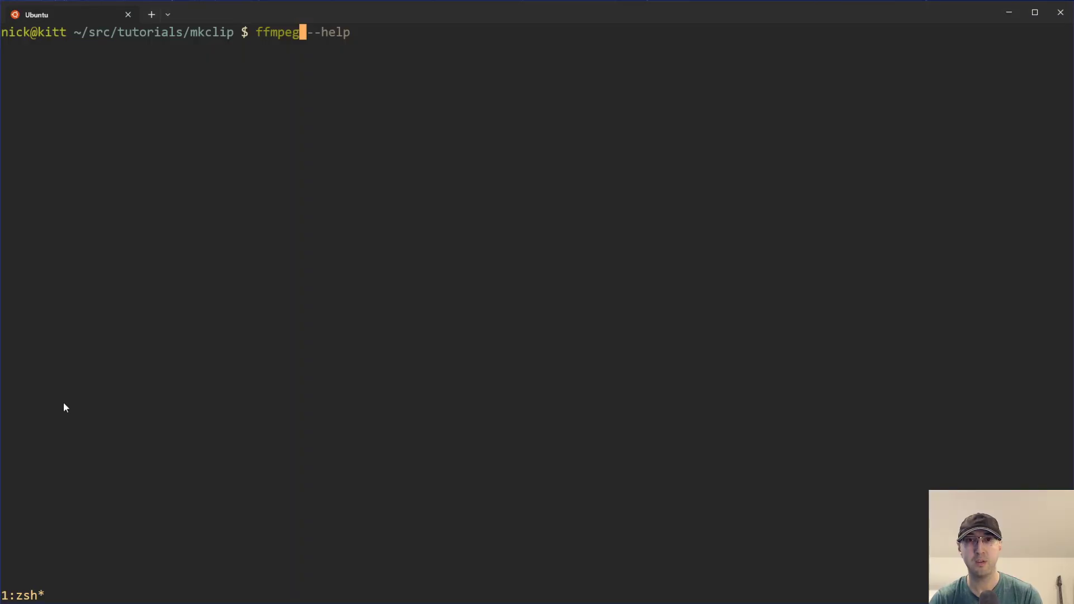
pyautogui.moveTo(239, 310)
pyautogui.write(' -ss')
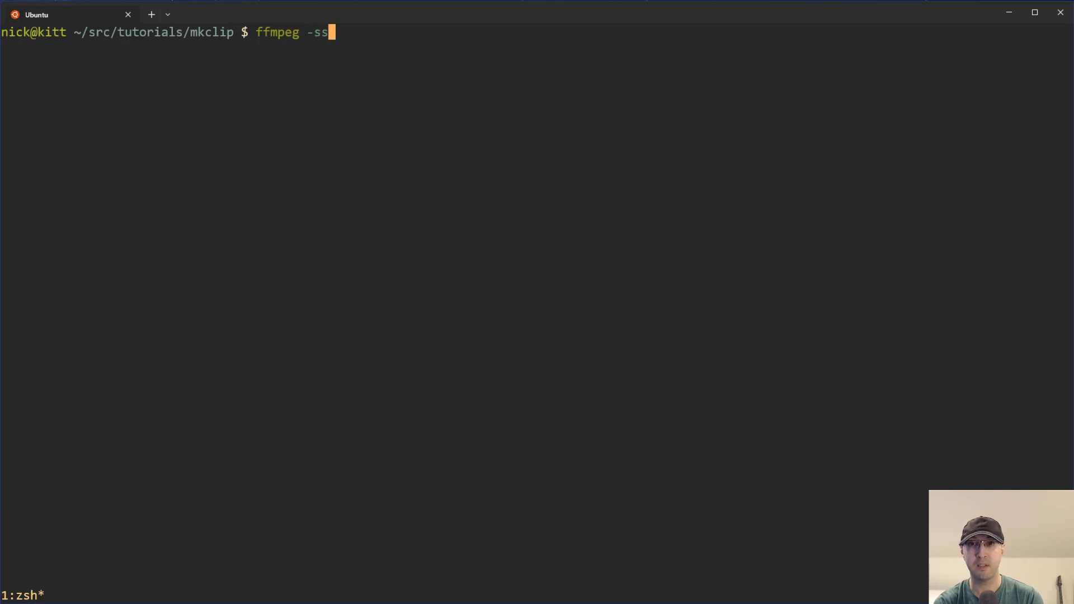
# Give the ffmpeg command a start time of 0:08 and end time of 0:13
pyautogui.write('0:')
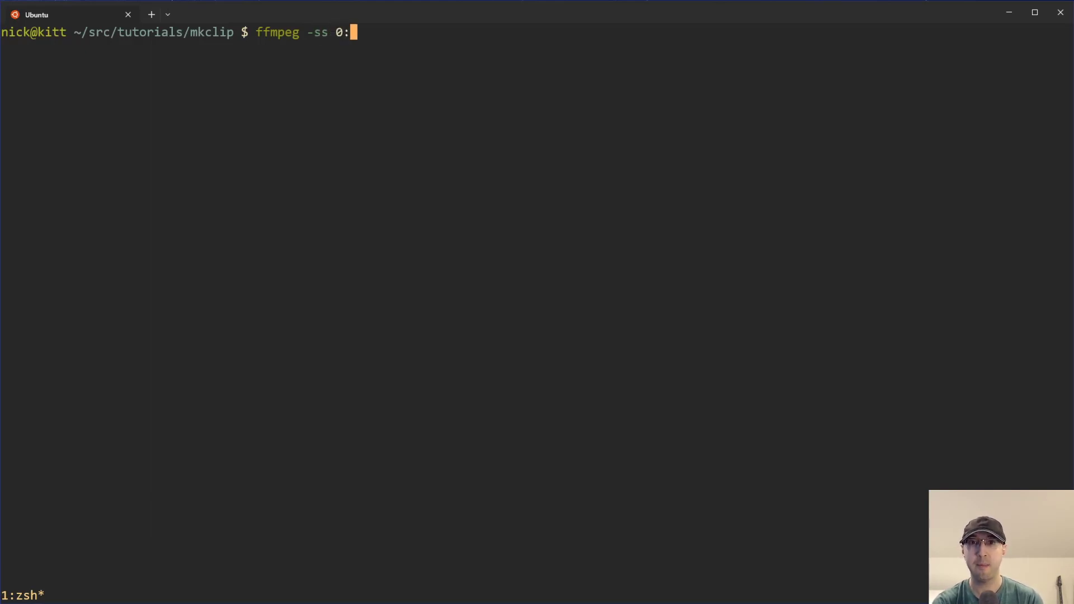
pyautogui.write('08 -to')
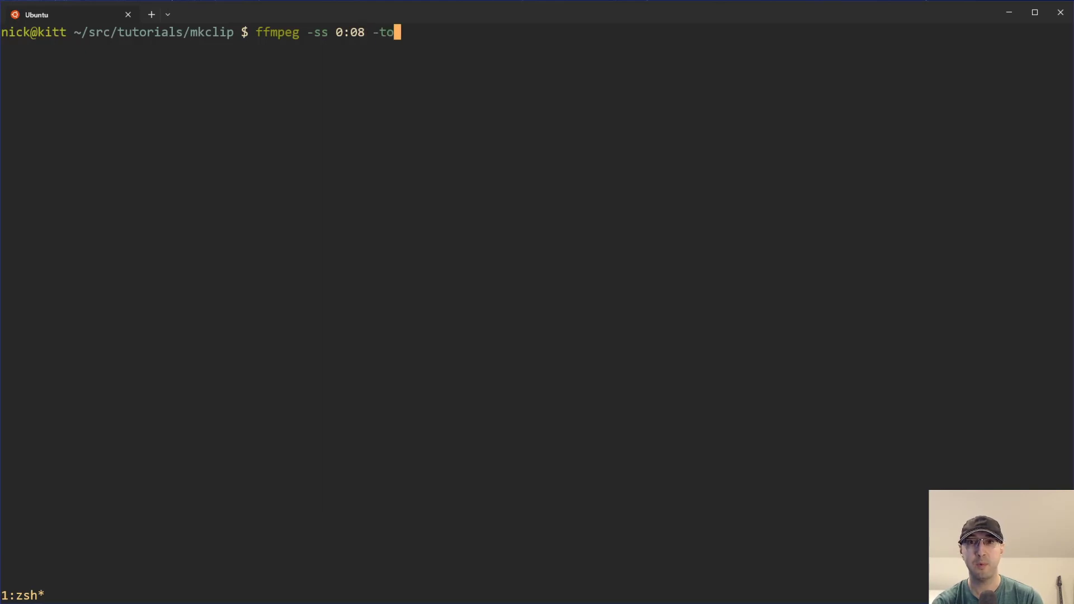
pyautogui.write('0:13')
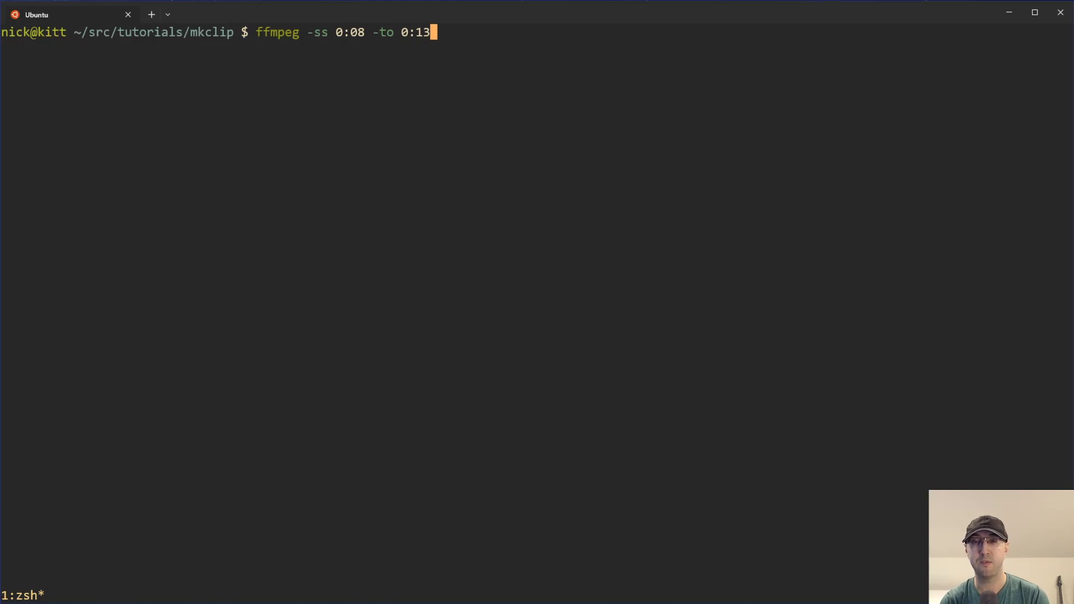
pyautogui.press('BackSpace')
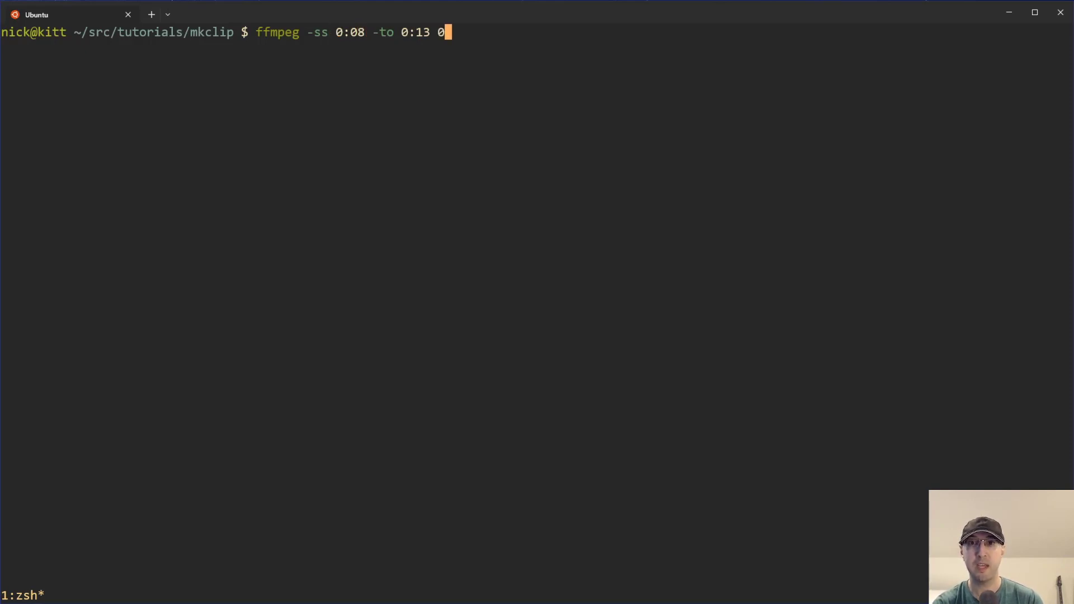
# Use pbj-recipe.mp4 as input with stream copy and out.mp4 as the output file
pyautogui.write('-i')
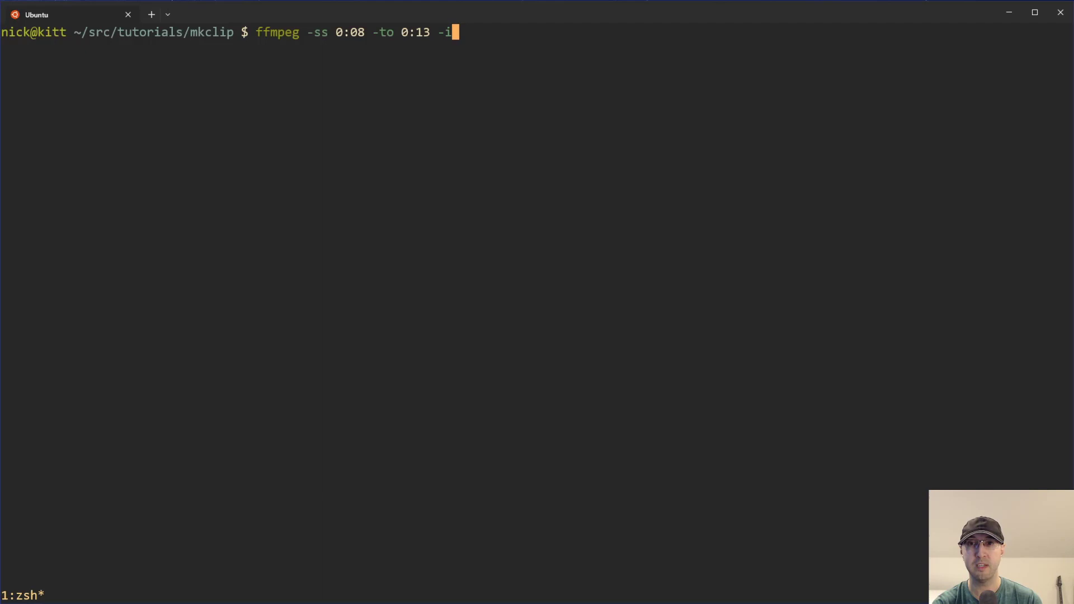
pyautogui.write('pbj-recipe.mp4')
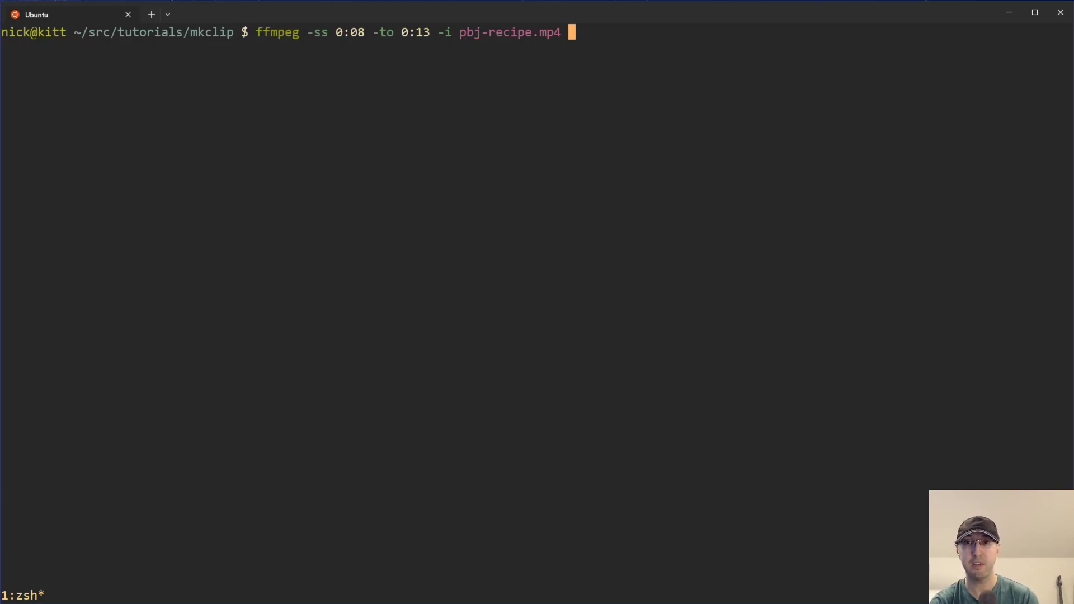
pyautogui.write('-c')
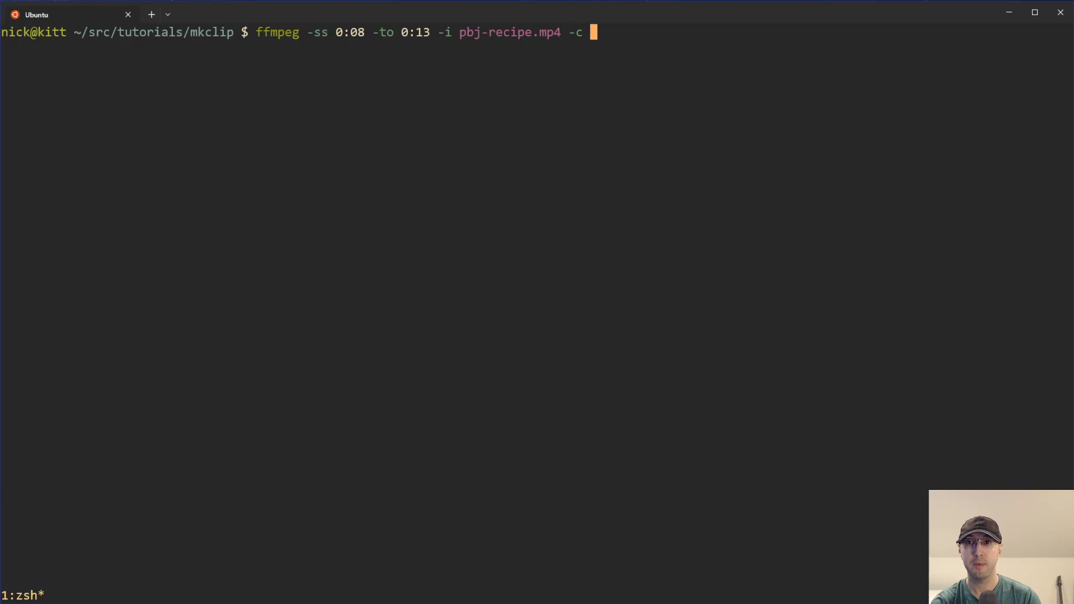
pyautogui.write('copy')
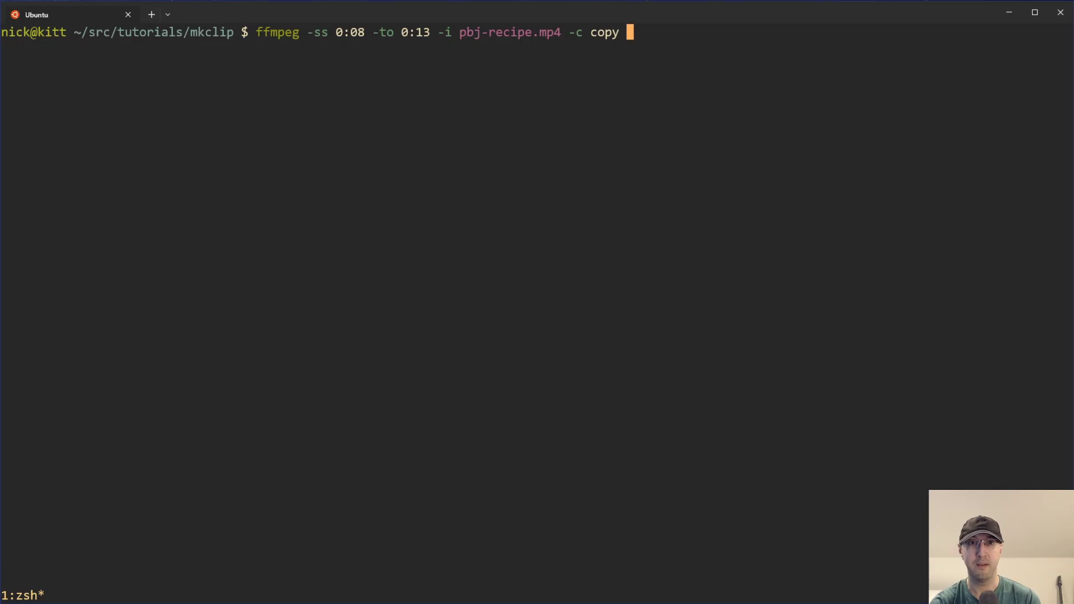
pyautogui.write('out.mp4')
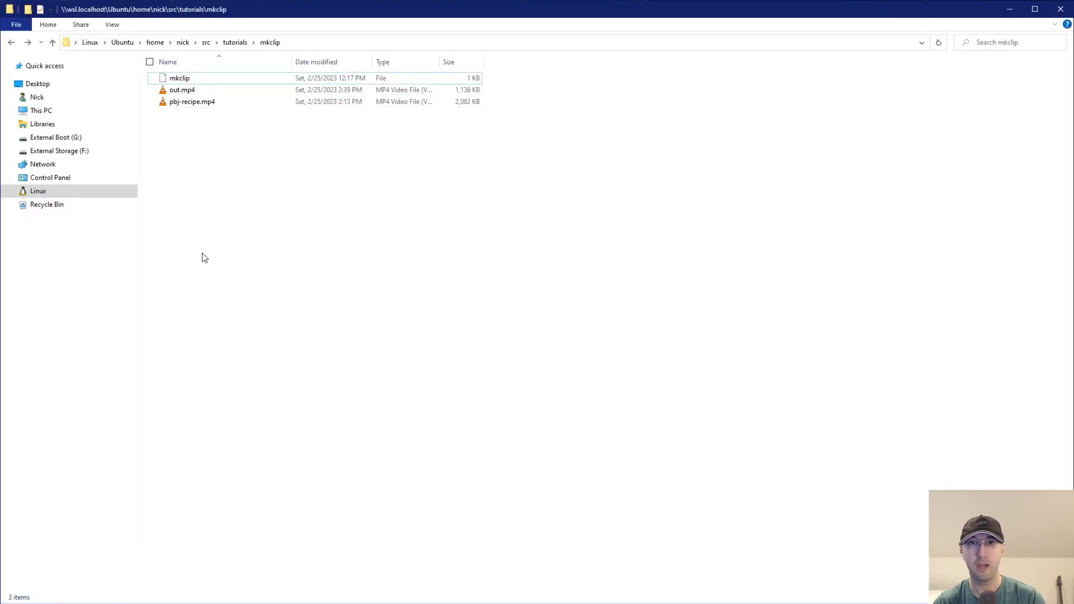
pyautogui.click(182, 89)
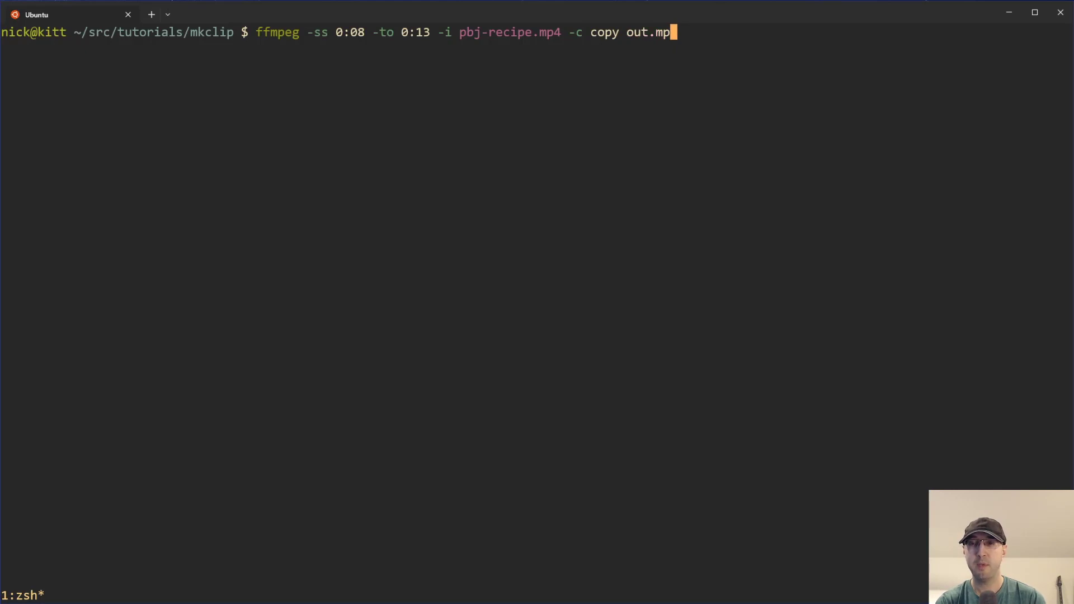
# Try a pbj-recipe.mp4 -2 numbered output, then edit the mkclip script in vim
pyautogui.write('pbj-recipe.mp4')
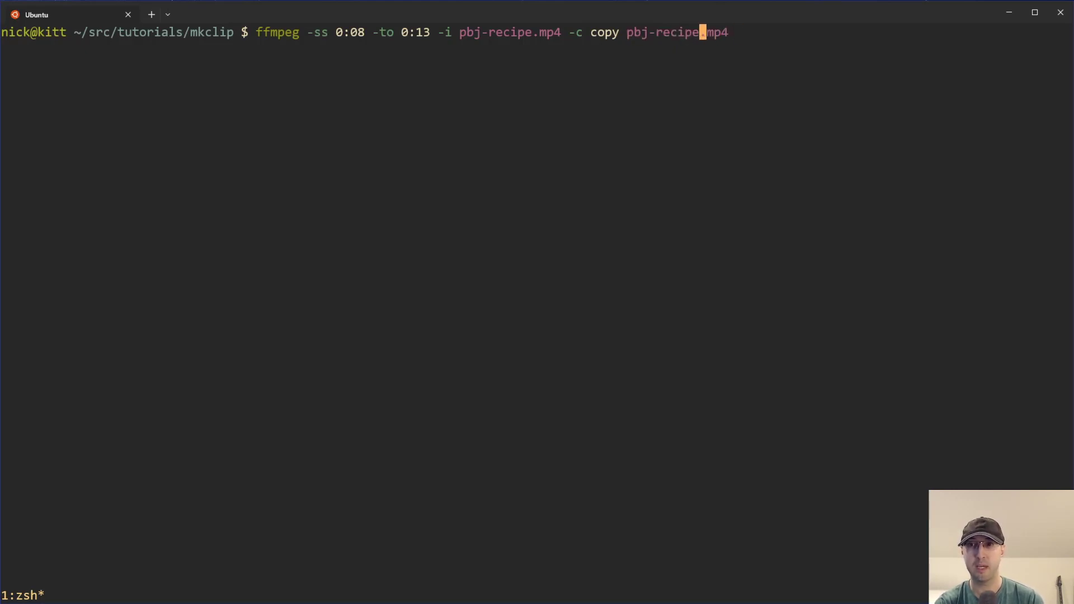
pyautogui.write('-2')
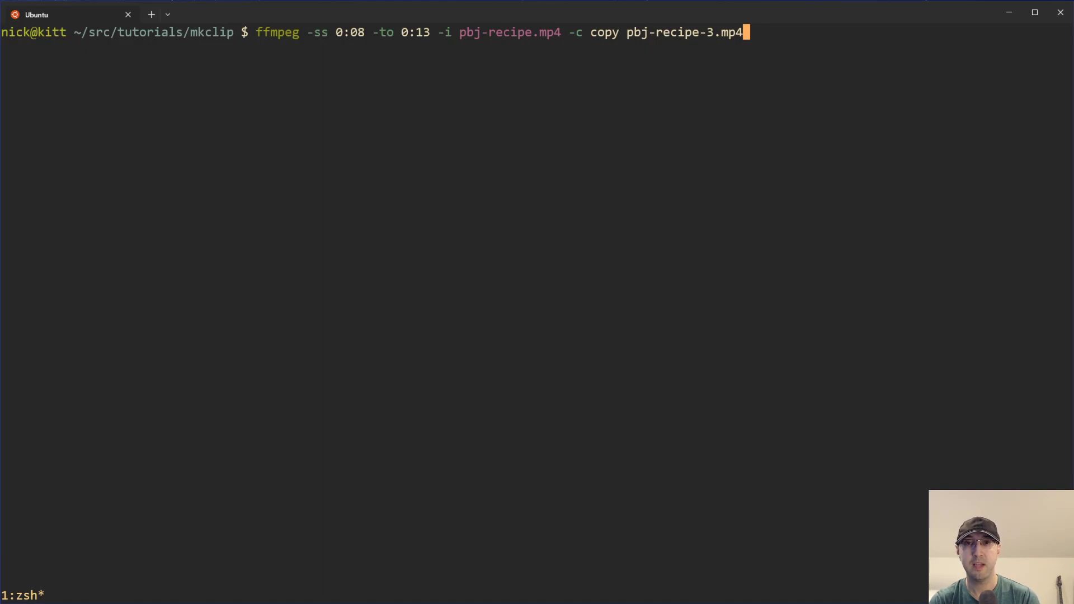
pyautogui.write('vim')
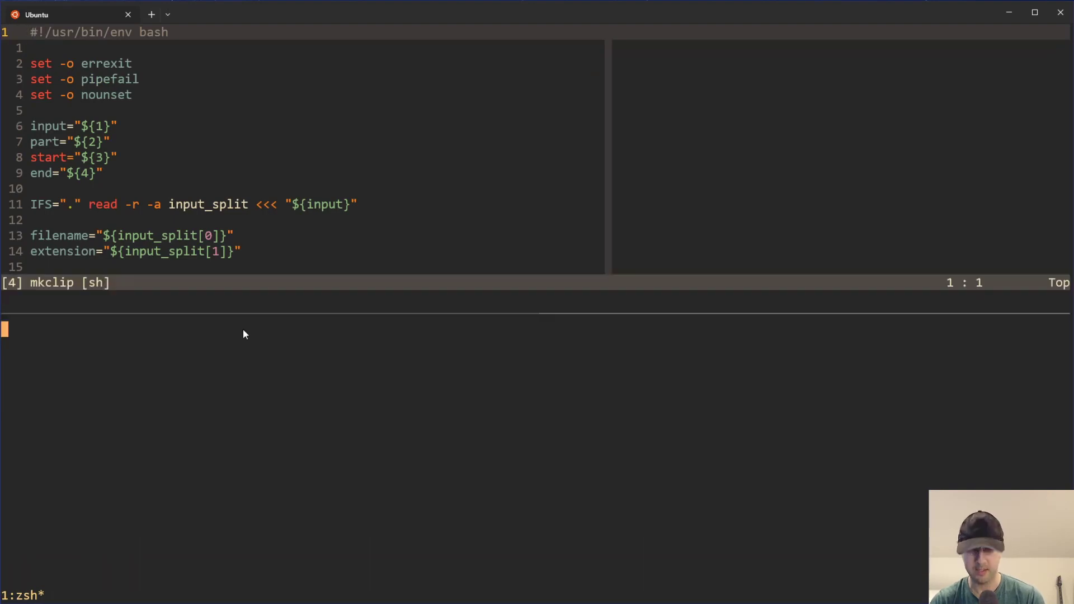
# Change into the project folder and clear the script selection before starting a ./ command
pyautogui.write('cd ~/rc/')
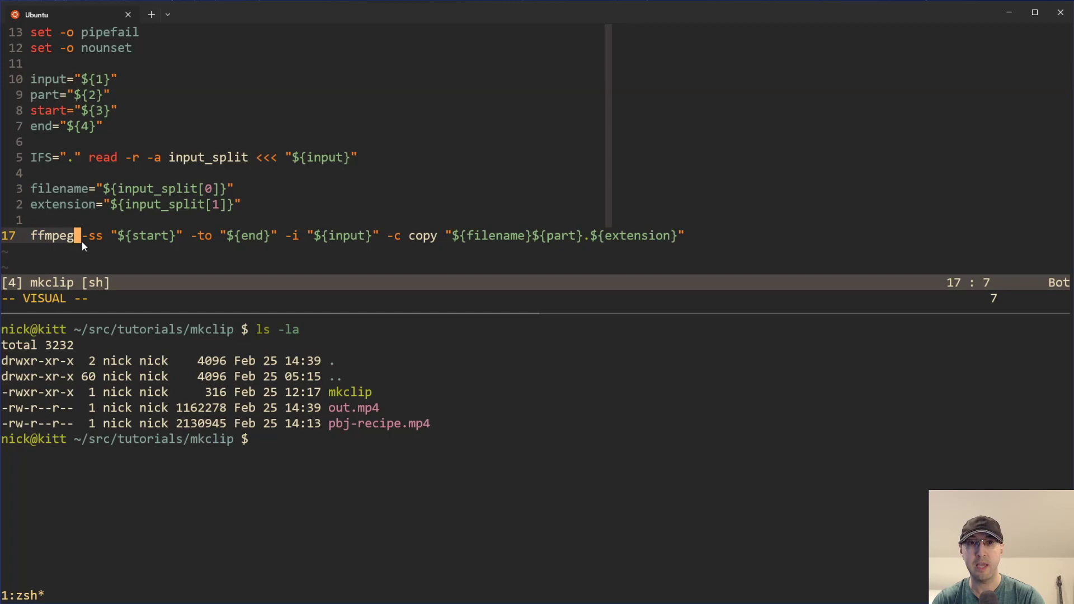
pyautogui.press('l')
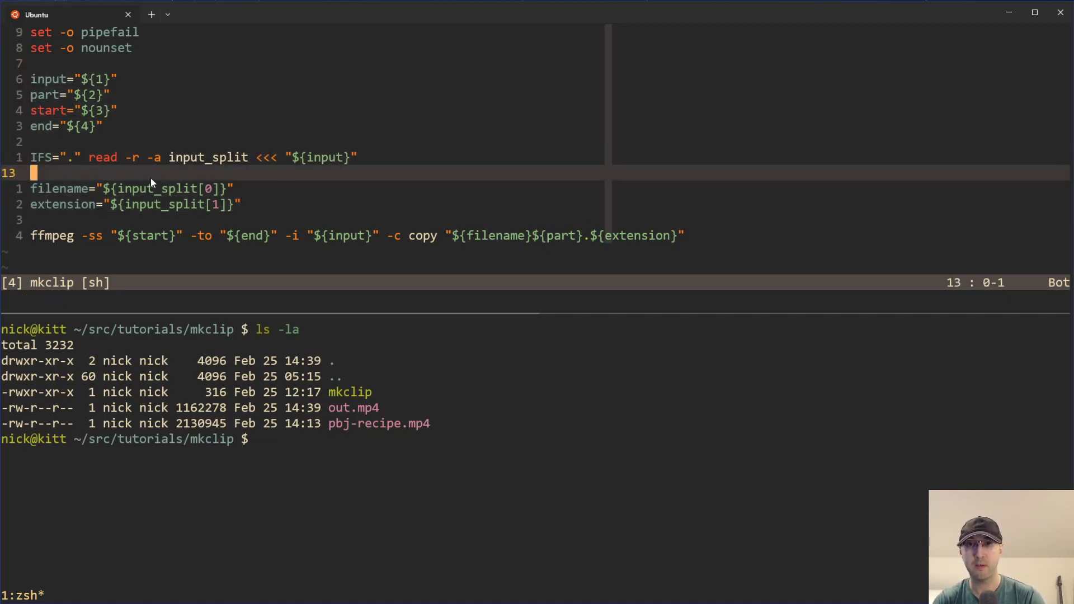
pyautogui.moveTo(117, 239)
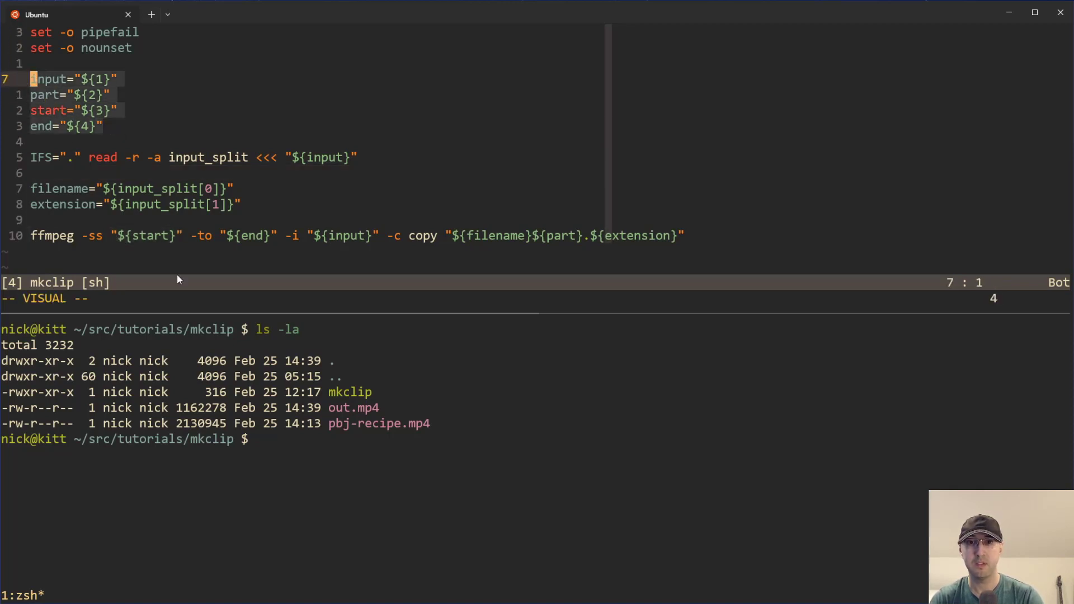
pyautogui.write('./')
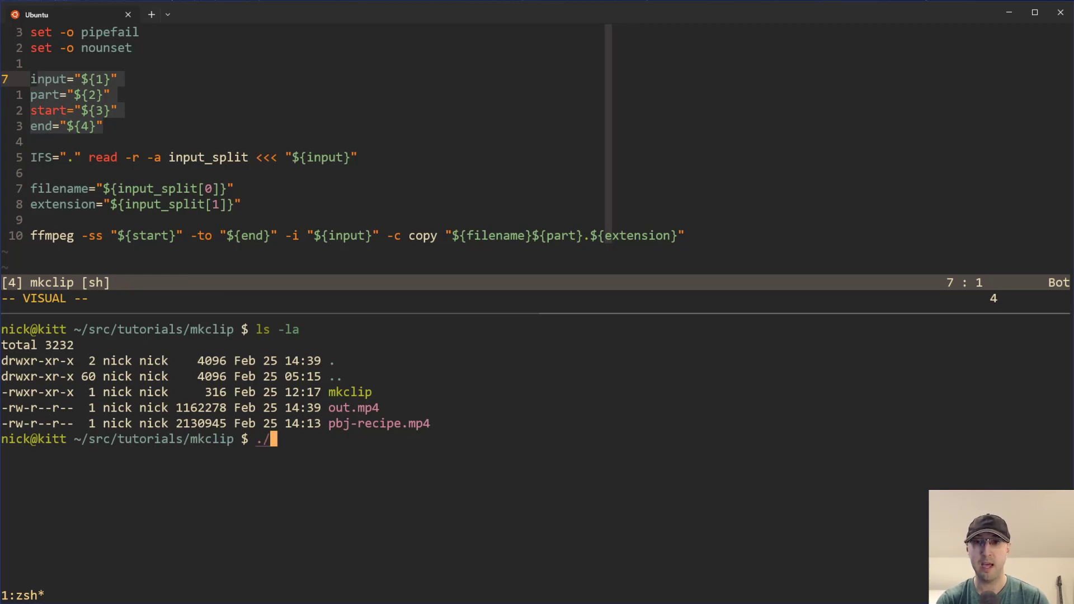
# Compose ./mkclip pbj-recipe.mp4 -1 with start time 0:08 for the first clip
pyautogui.write('mkc')
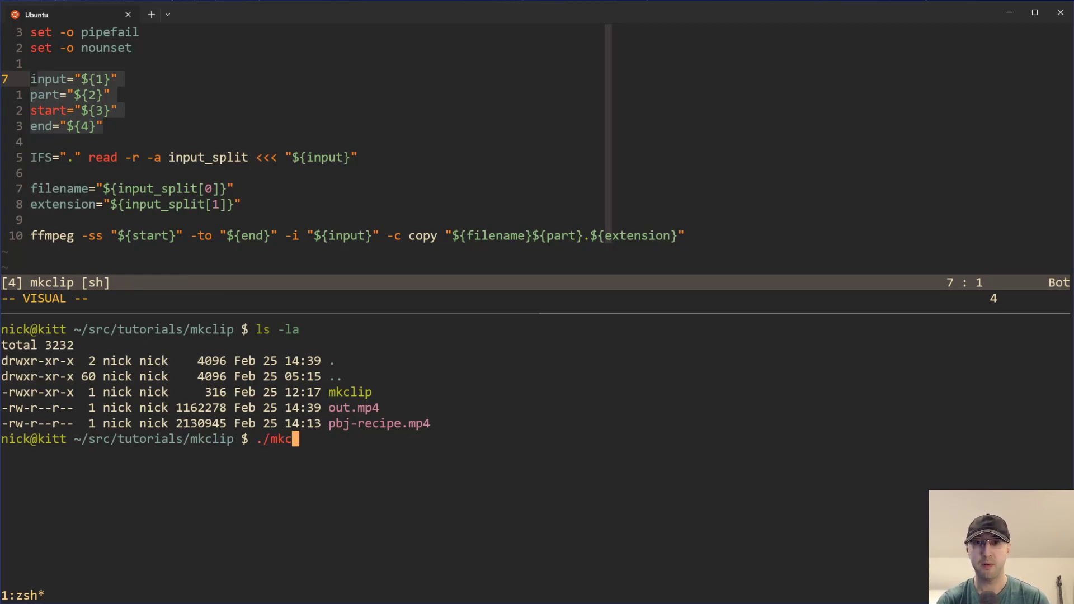
pyautogui.write('lip pbj-recipe.mp4')
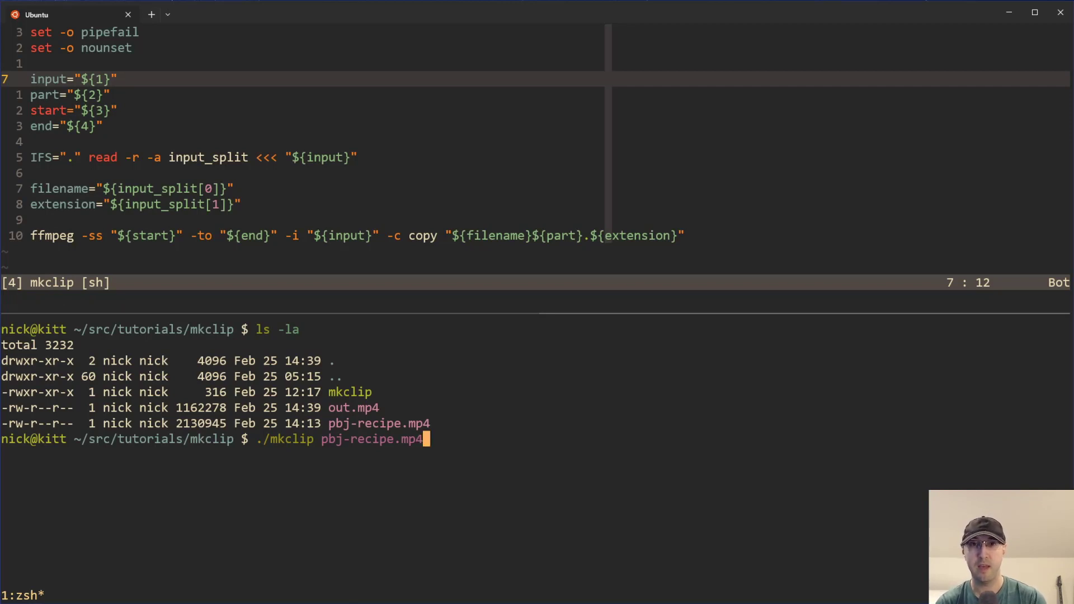
pyautogui.write('-')
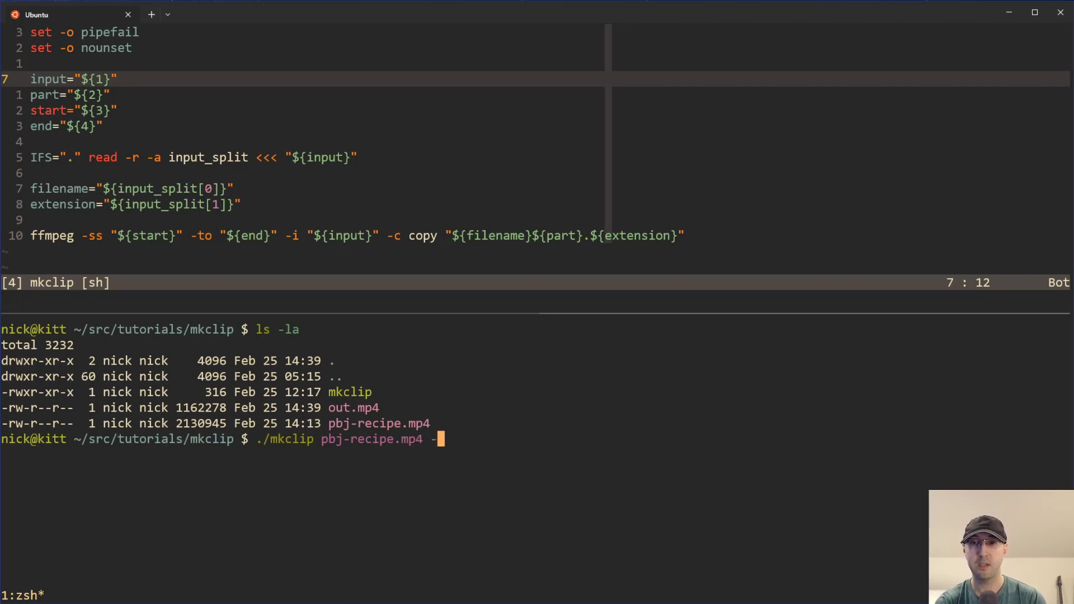
pyautogui.write('1')
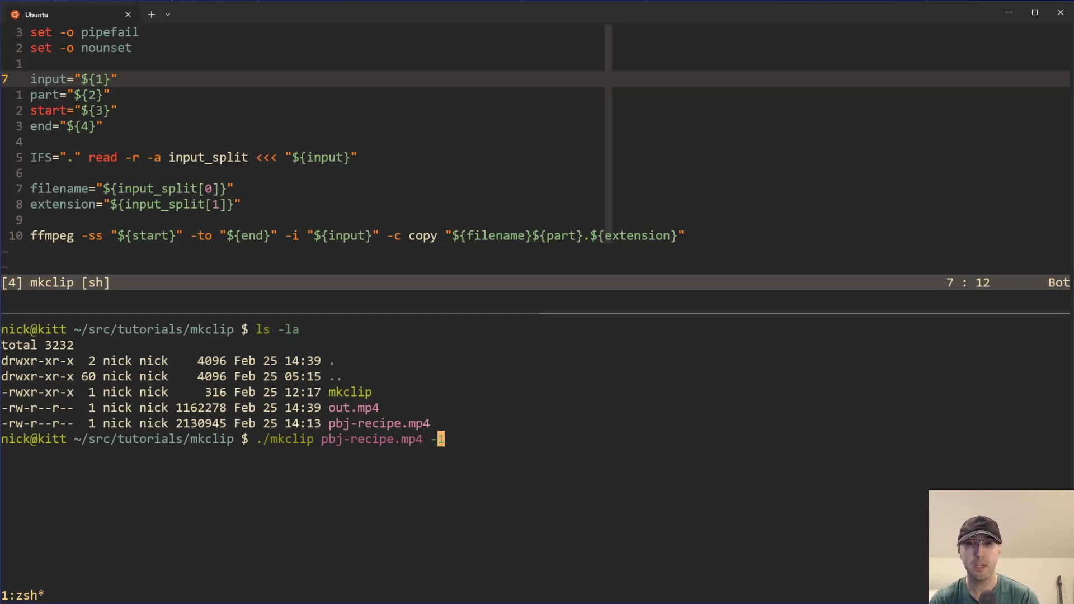
pyautogui.write('1')
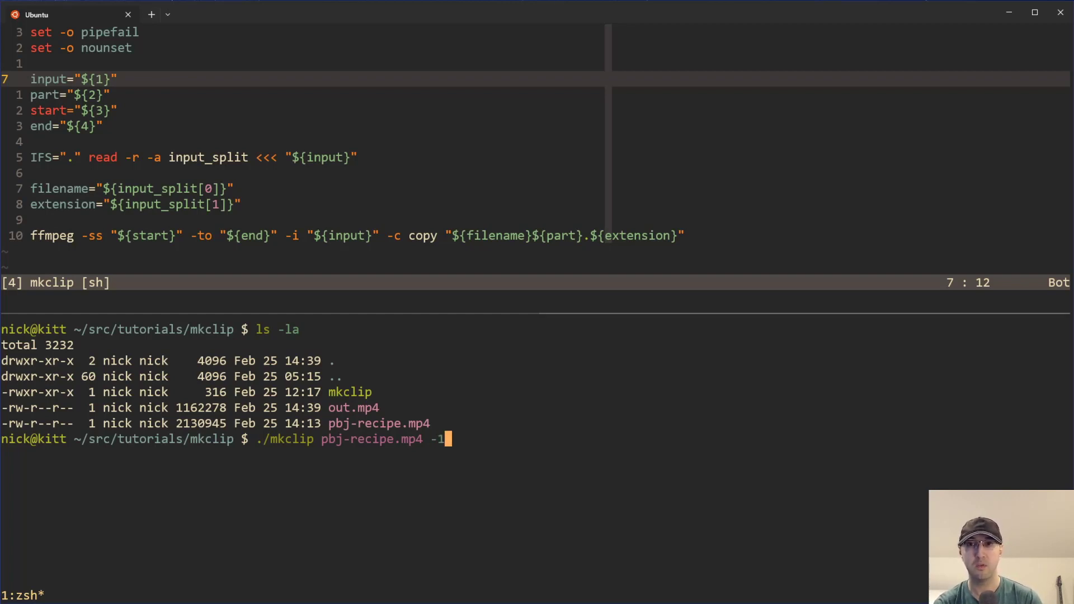
pyautogui.moveTo(468, 342)
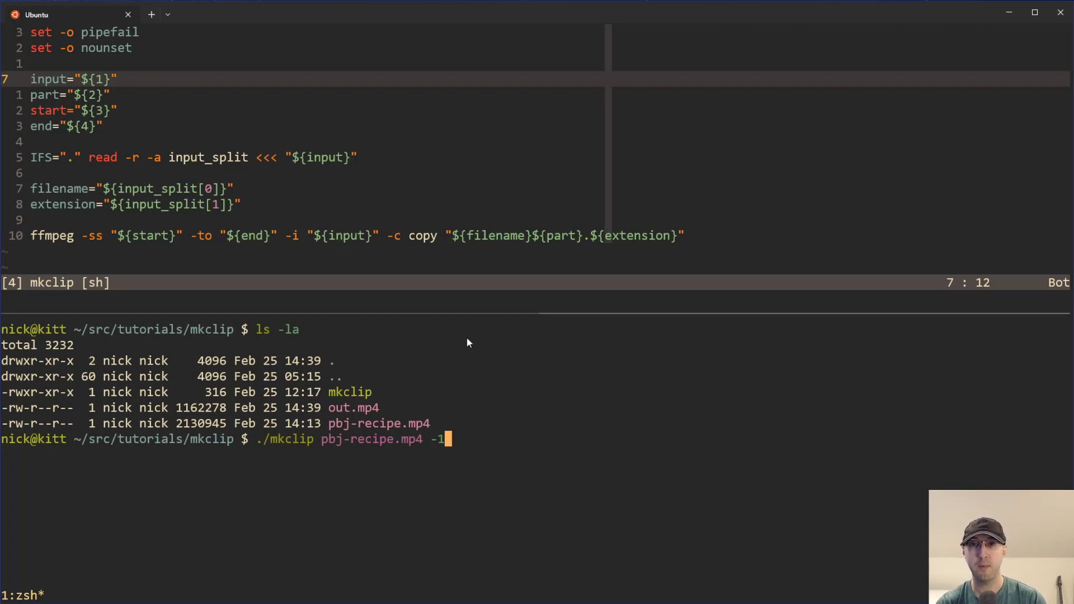
pyautogui.moveTo(368, 231)
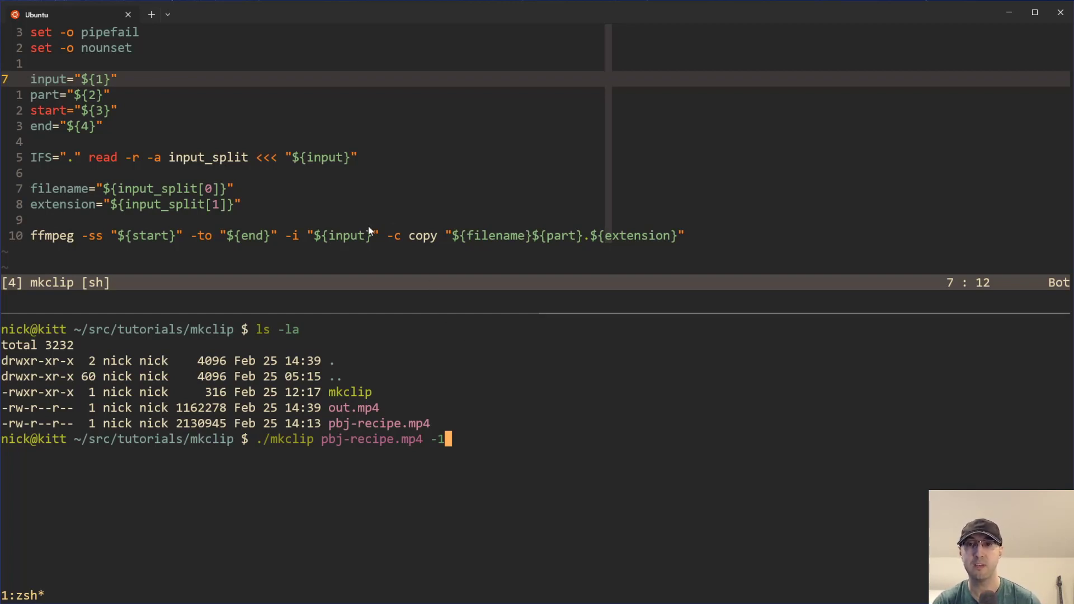
pyautogui.moveTo(523, 249)
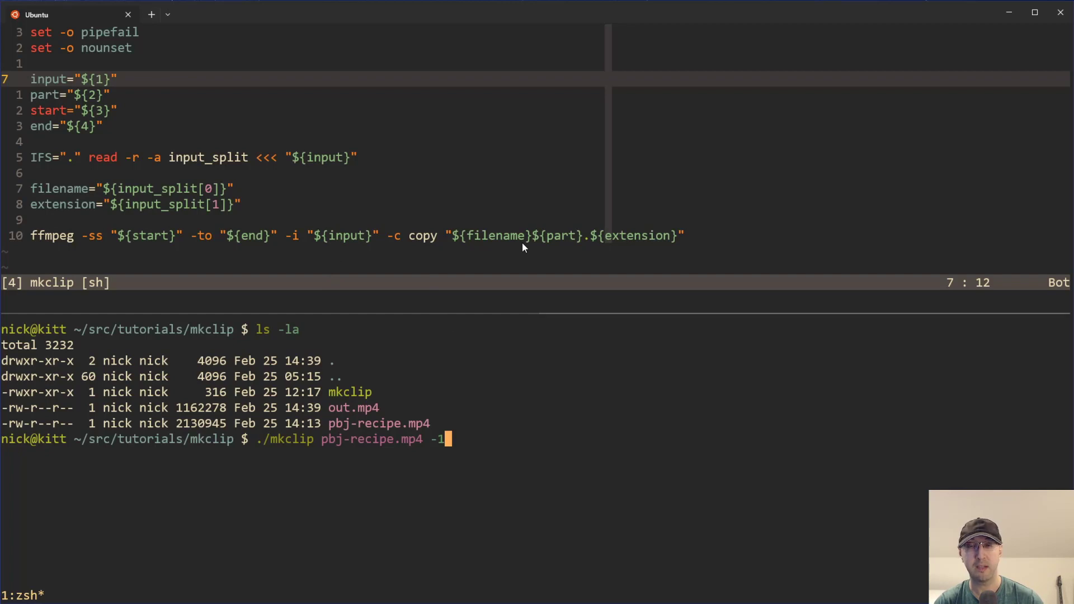
pyautogui.moveTo(668, 498)
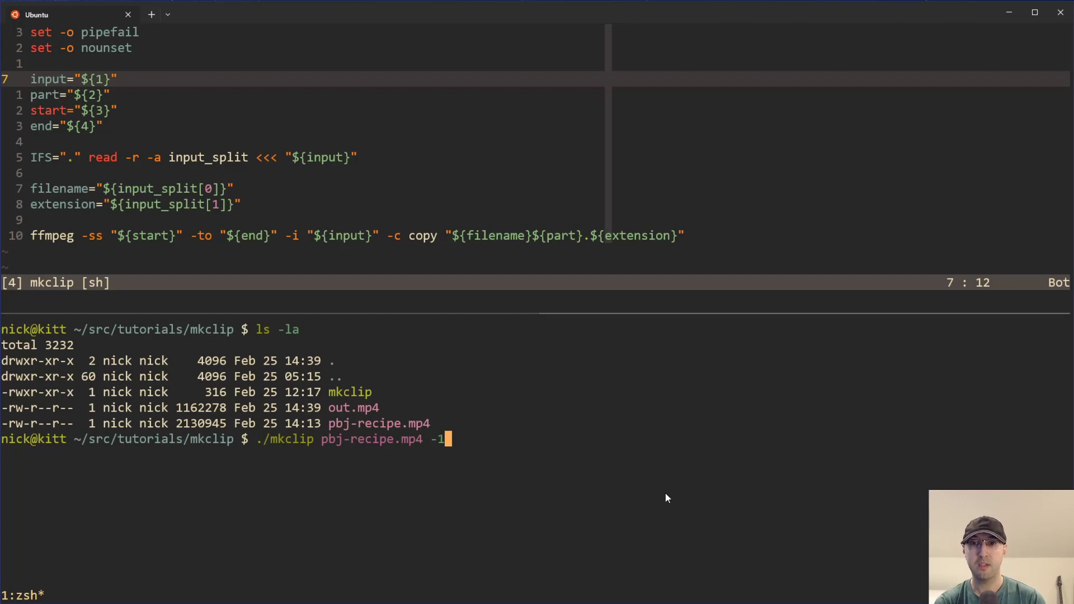
pyautogui.write('0:')
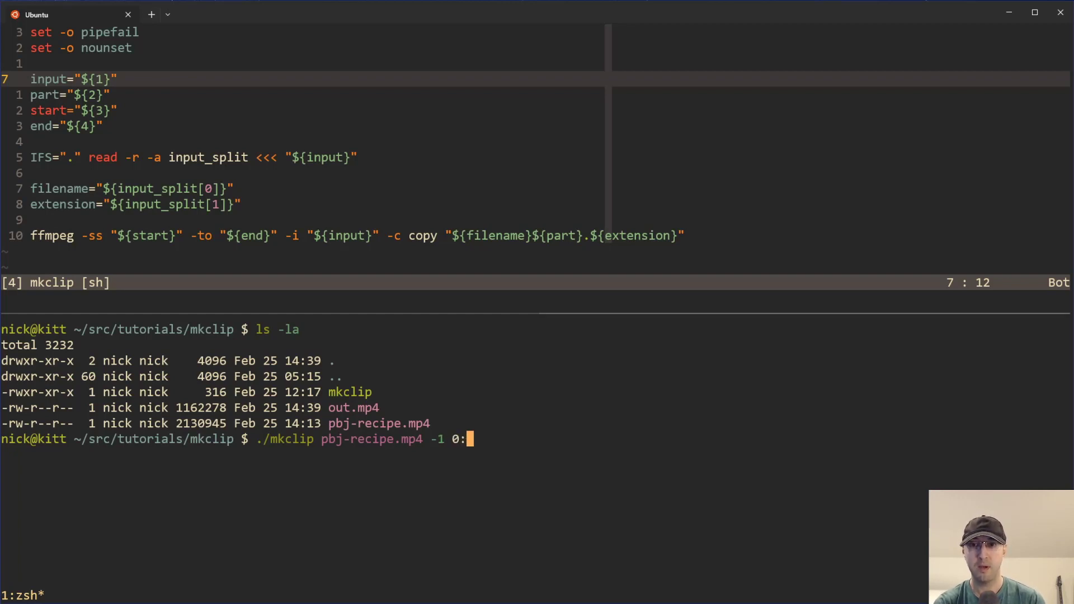
pyautogui.write('08 0:1')
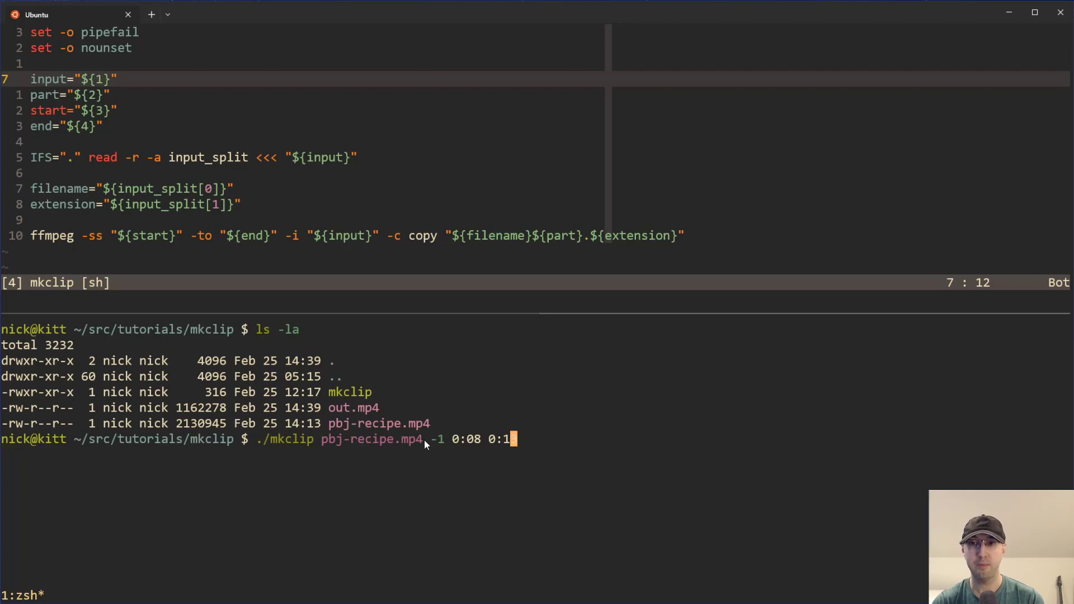
pyautogui.moveTo(560, 419)
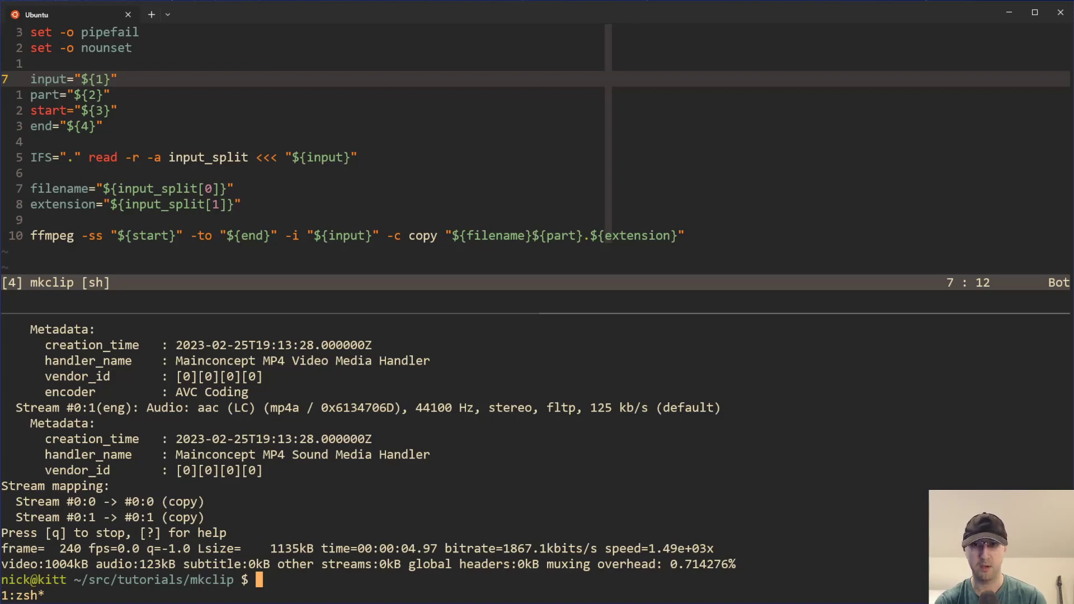
# List the folder, then run the mkclip command to cut the 0:08–0:13 clip
pyautogui.write('ls -la')
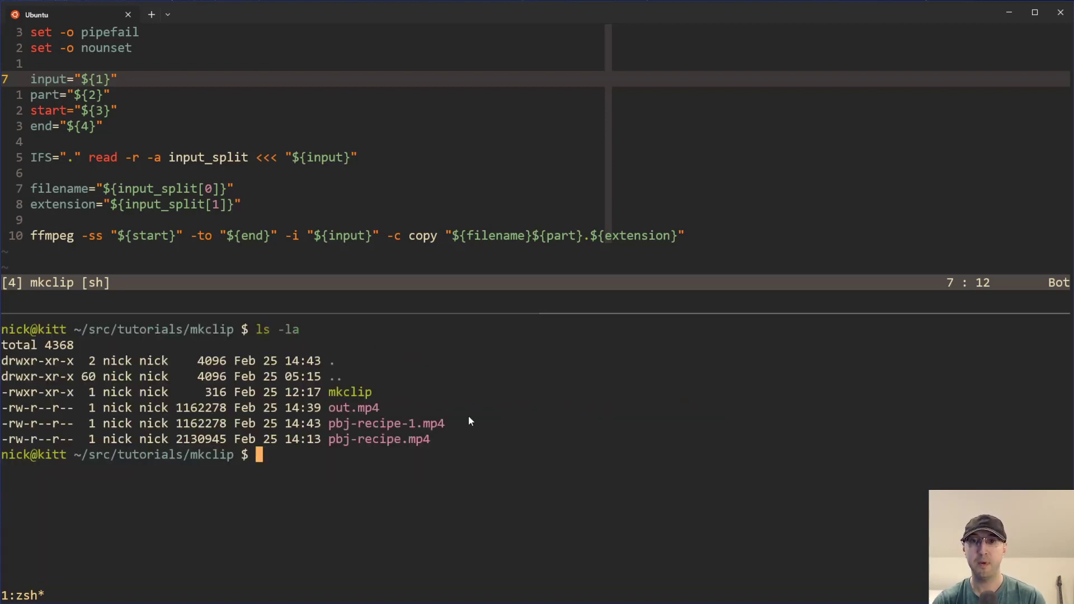
pyautogui.moveTo(413, 430)
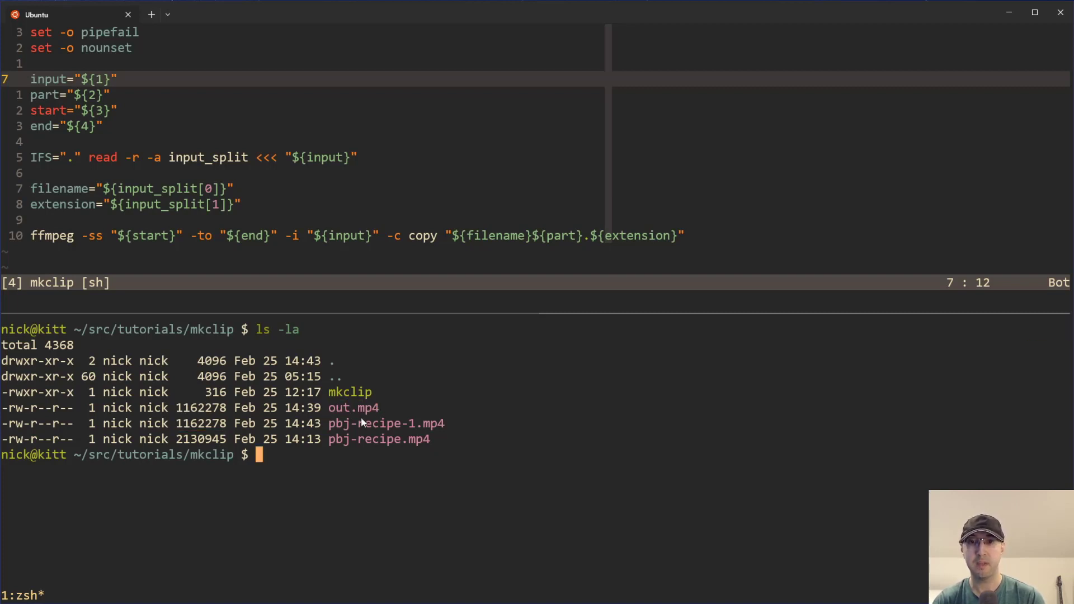
pyautogui.moveTo(236, 356)
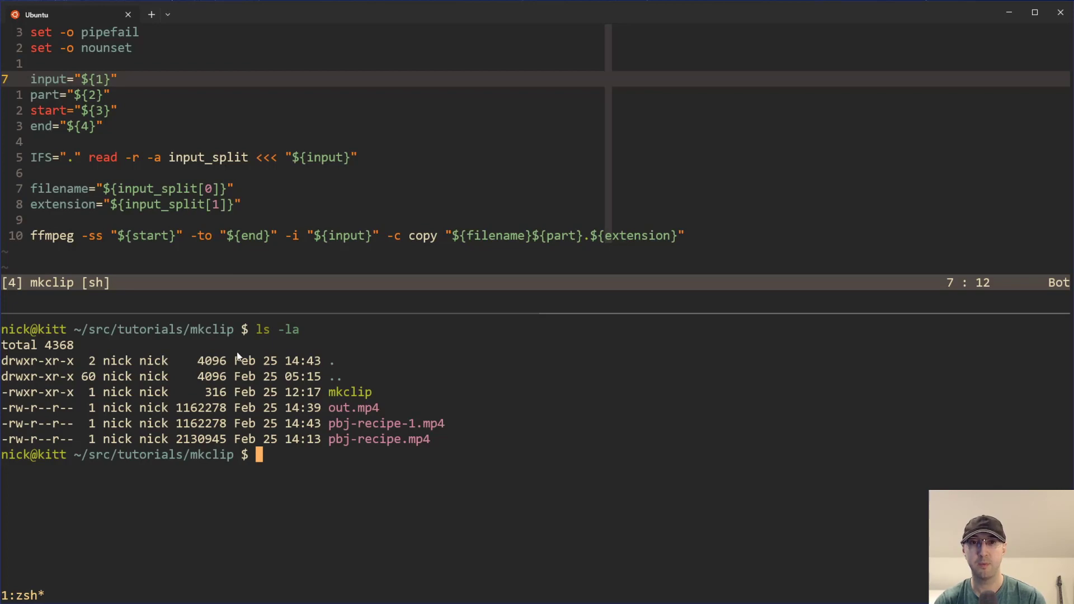
pyautogui.write('./mkclip pbj-recipe.mp4 -1 0:08 0:13')
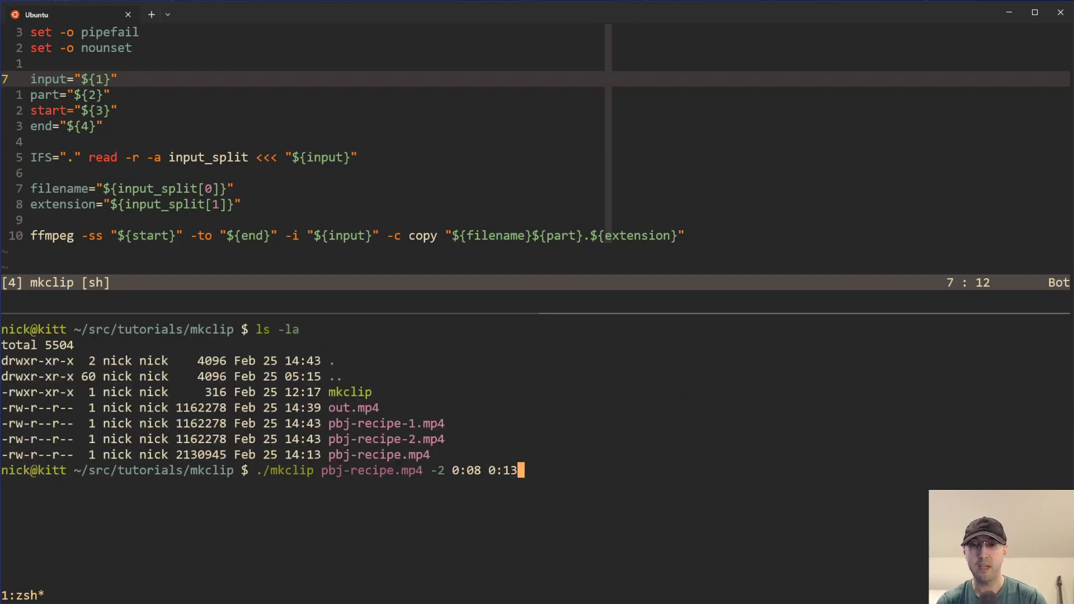
pyautogui.press('Return')
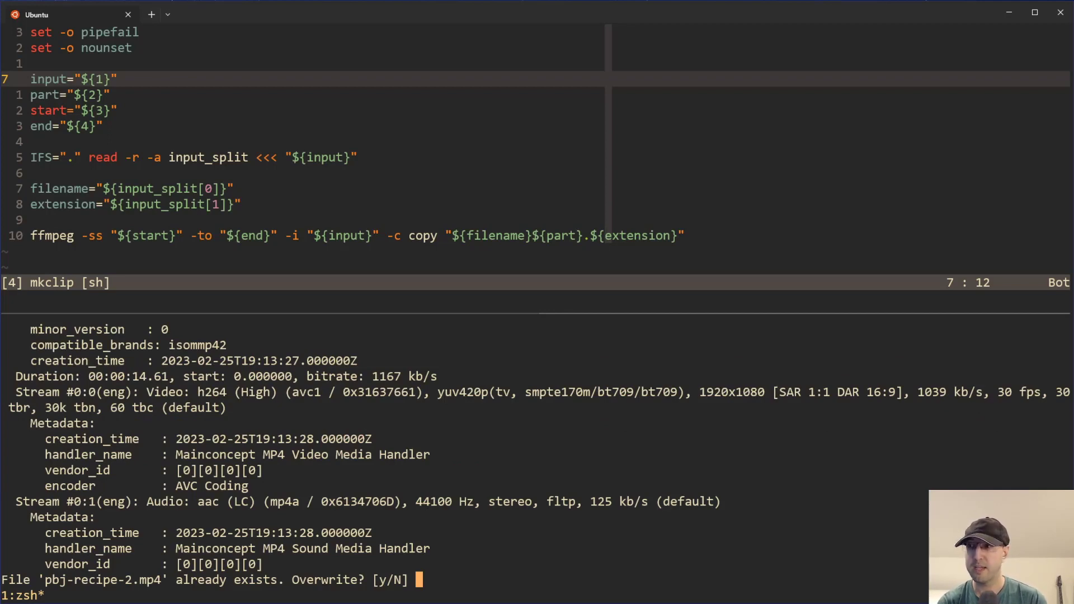
pyautogui.moveTo(469, 533)
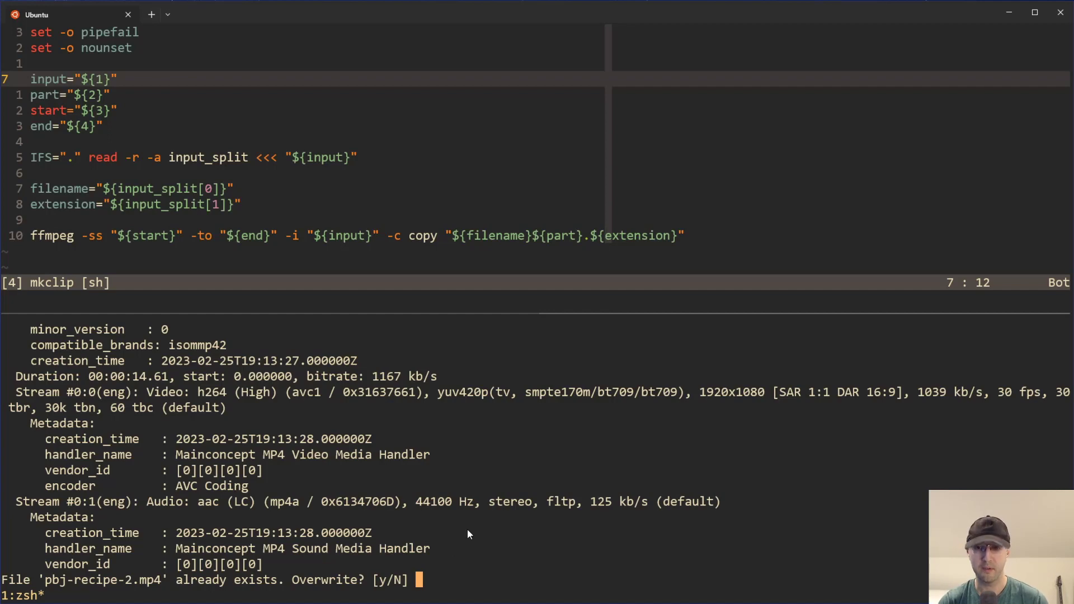
# Confirm overwrite with y and rerun ./mkclip pbj-recipe.mp4 -2 0:08 0:13 to produce pbj-recipe-2.mp4
pyautogui.write('y')
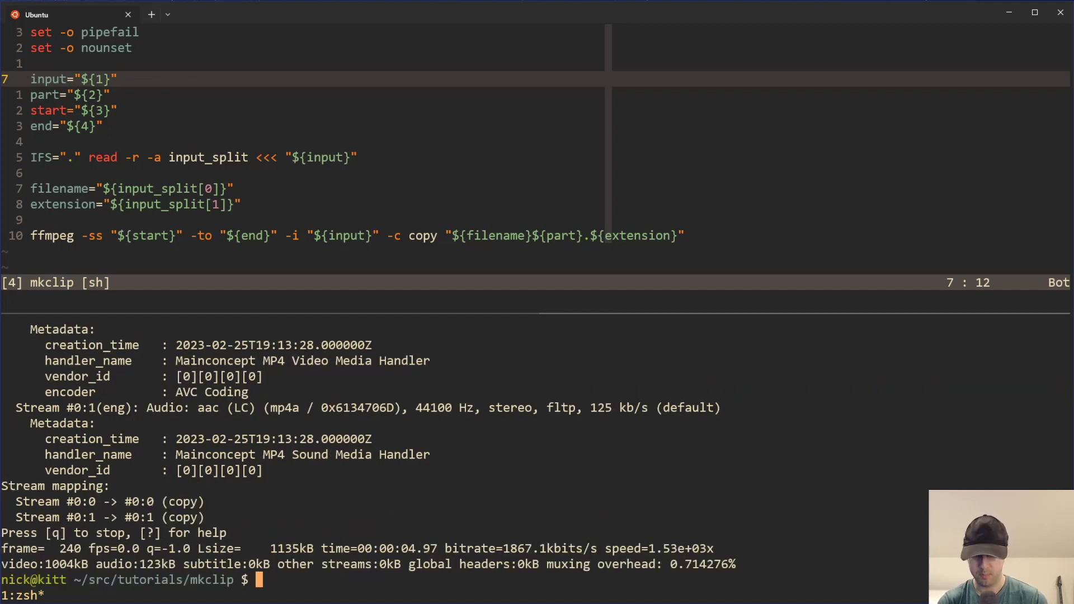
pyautogui.write('./mkclip pbj-recipe.mp4 -2 0:08 0:13')
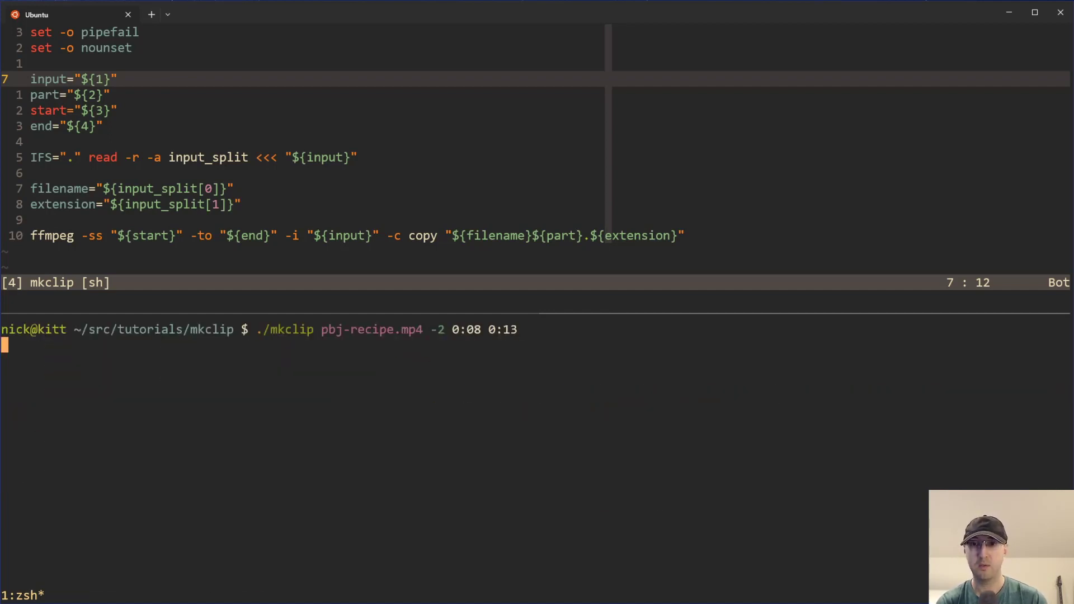
pyautogui.press('Return')
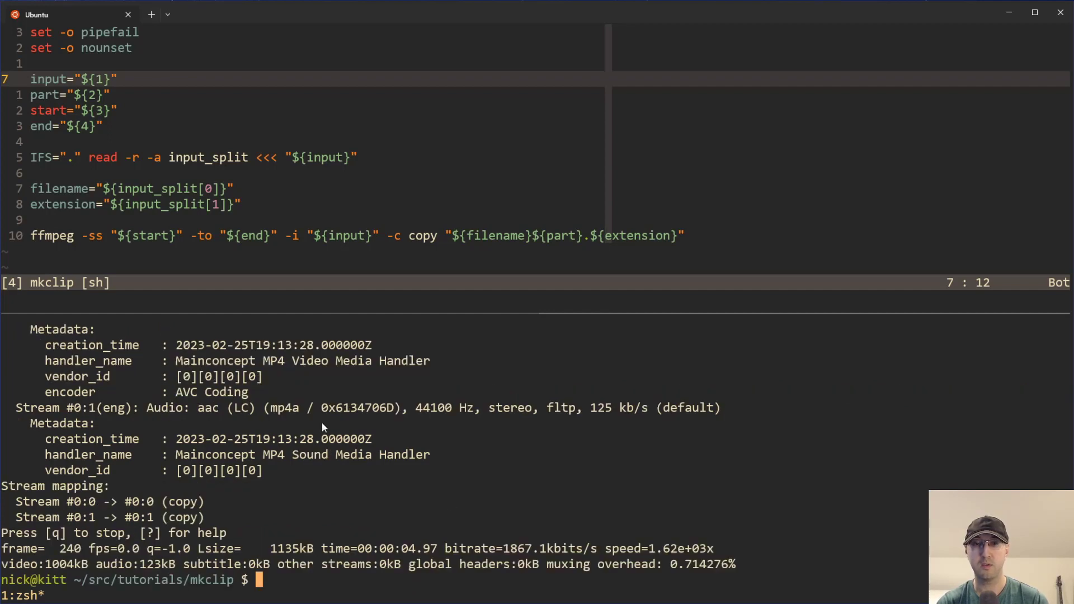
pyautogui.write('-y')
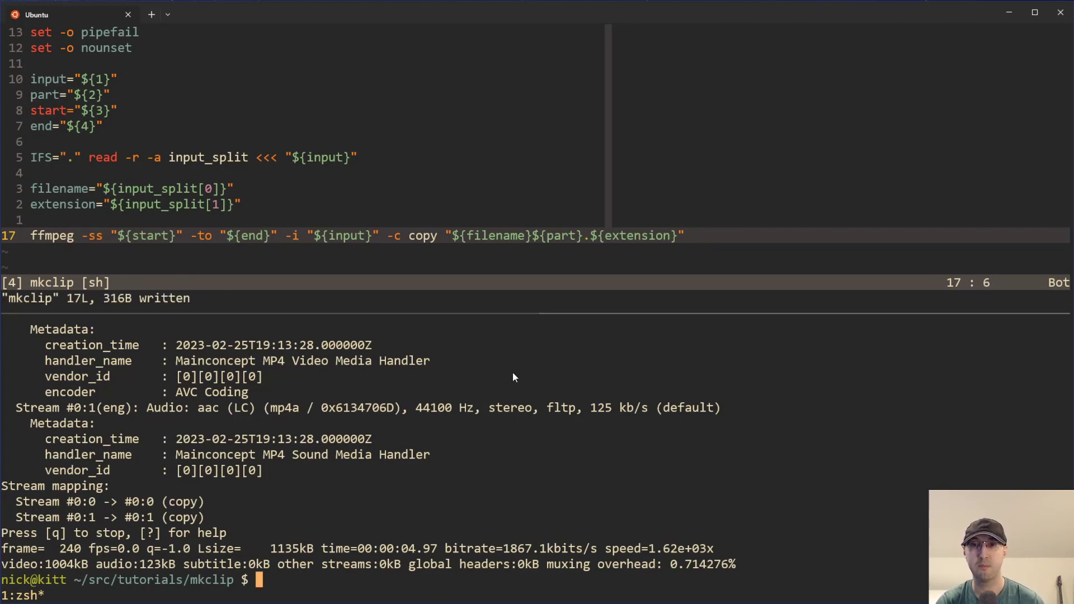
pyautogui.moveTo(517, 370)
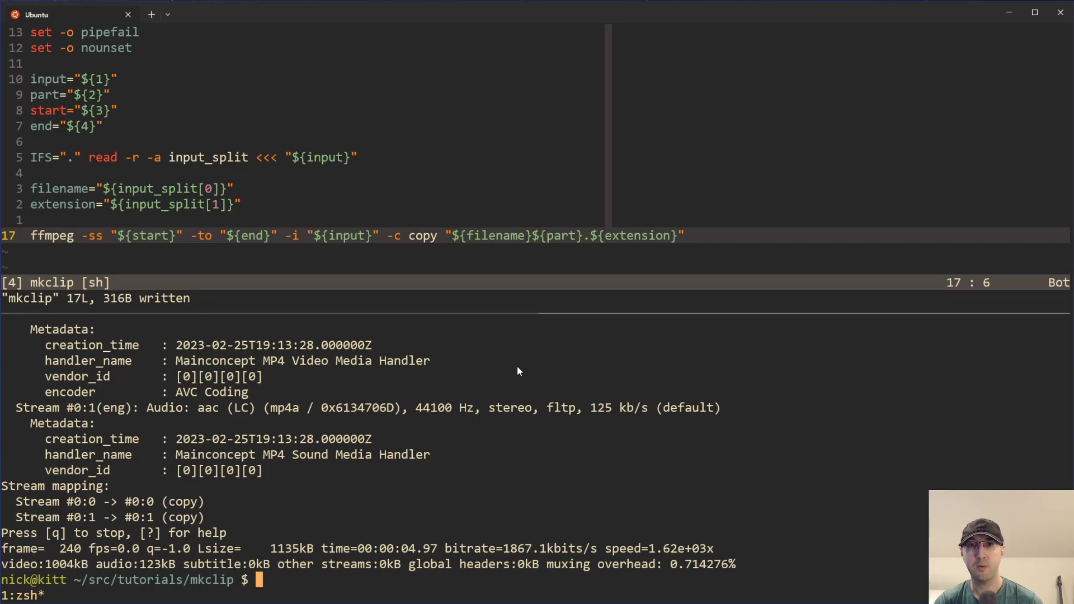
pyautogui.press('v')
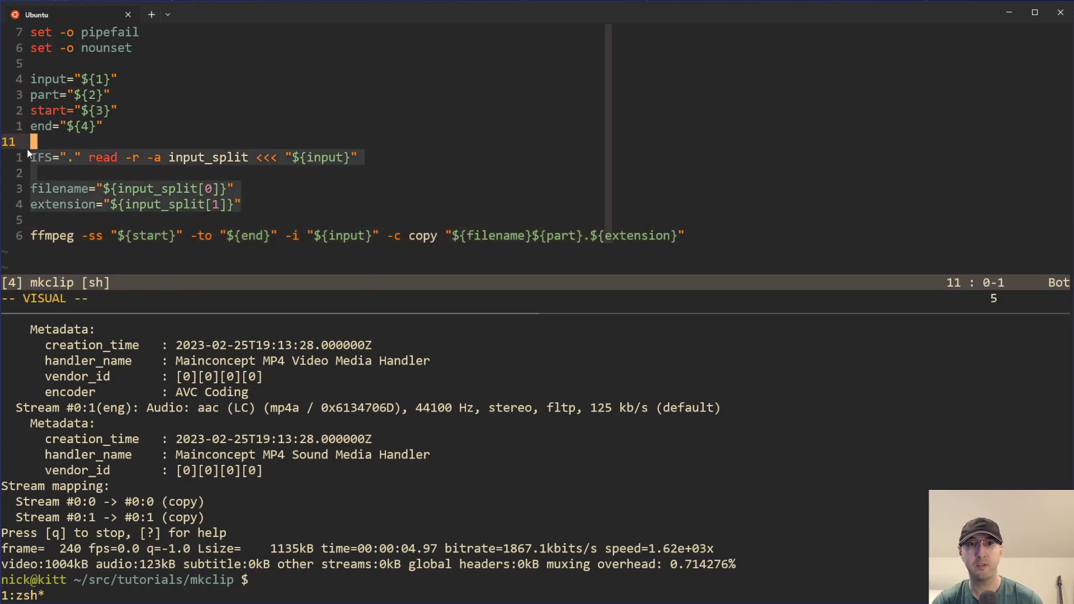
pyautogui.moveTo(269, 184)
pyautogui.write('./mkclip pbj-recipe.mp4 -2 0:08 0:13')
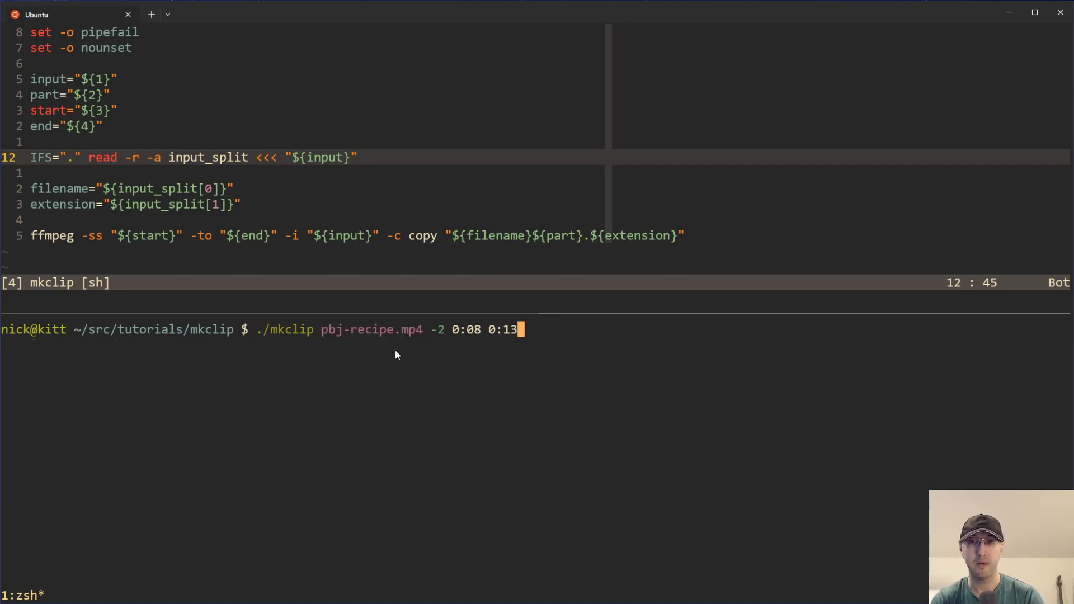
pyautogui.moveTo(404, 340)
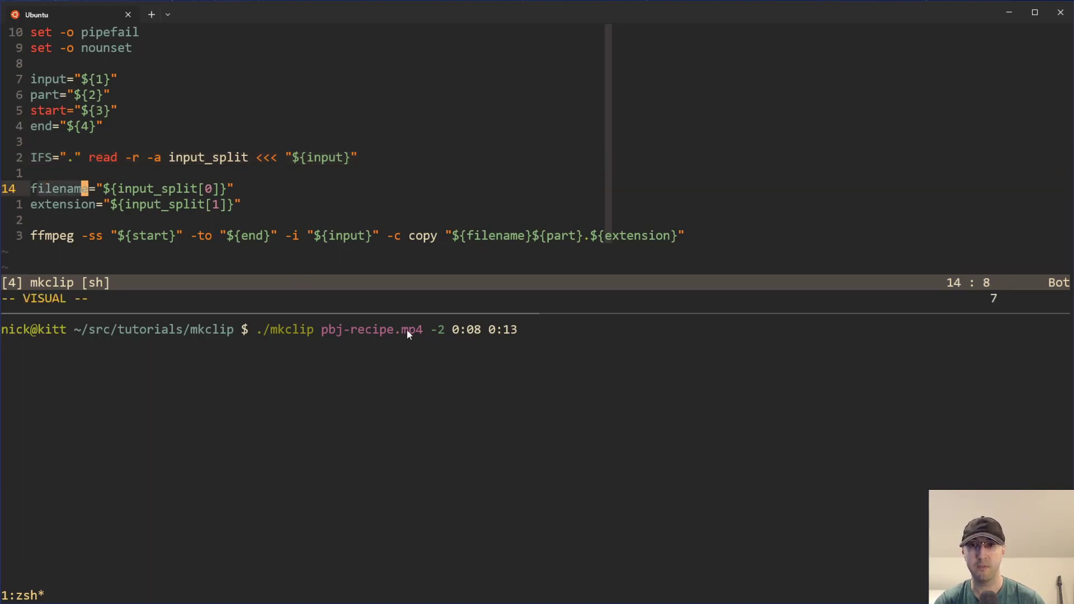
pyautogui.press('Return')
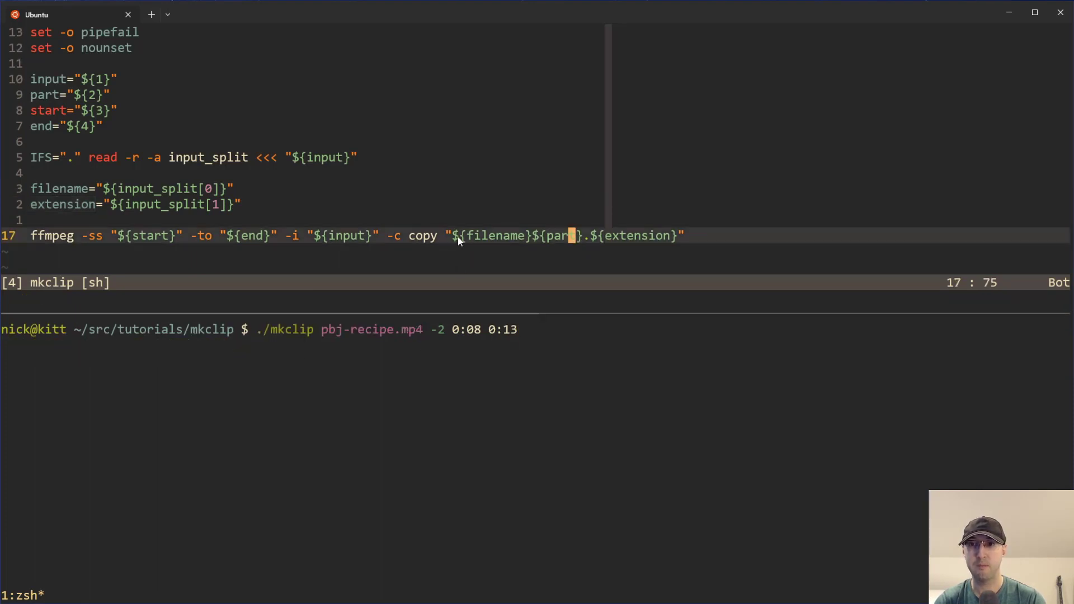
pyautogui.press('v')
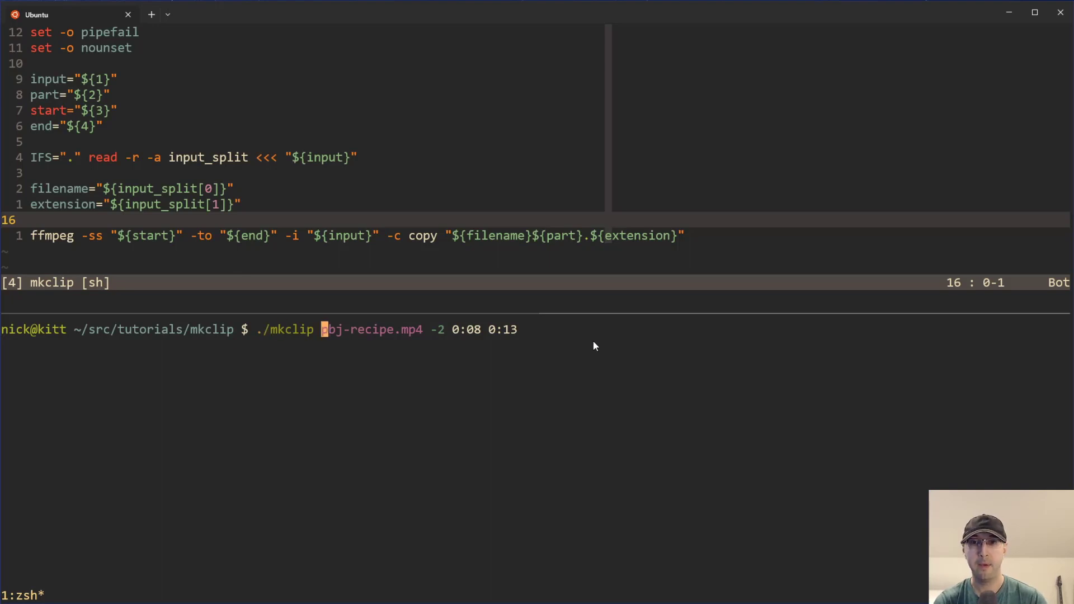
# Edit the recalled command's input path toward /tmp/a/b/c/ before discarding it
pyautogui.write('/tmp/')
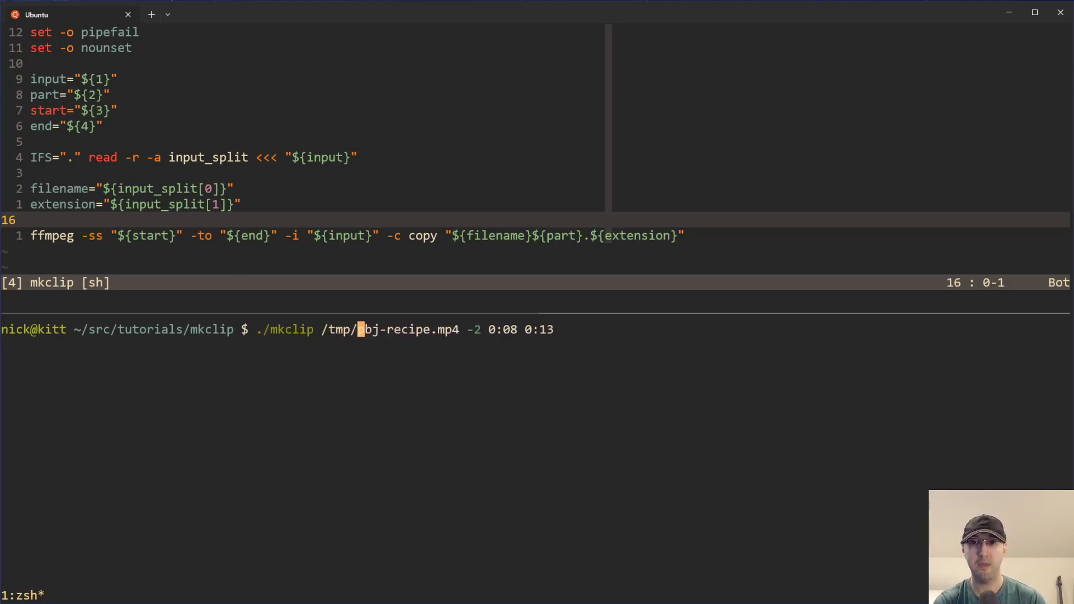
pyautogui.write('a/b/c/p')
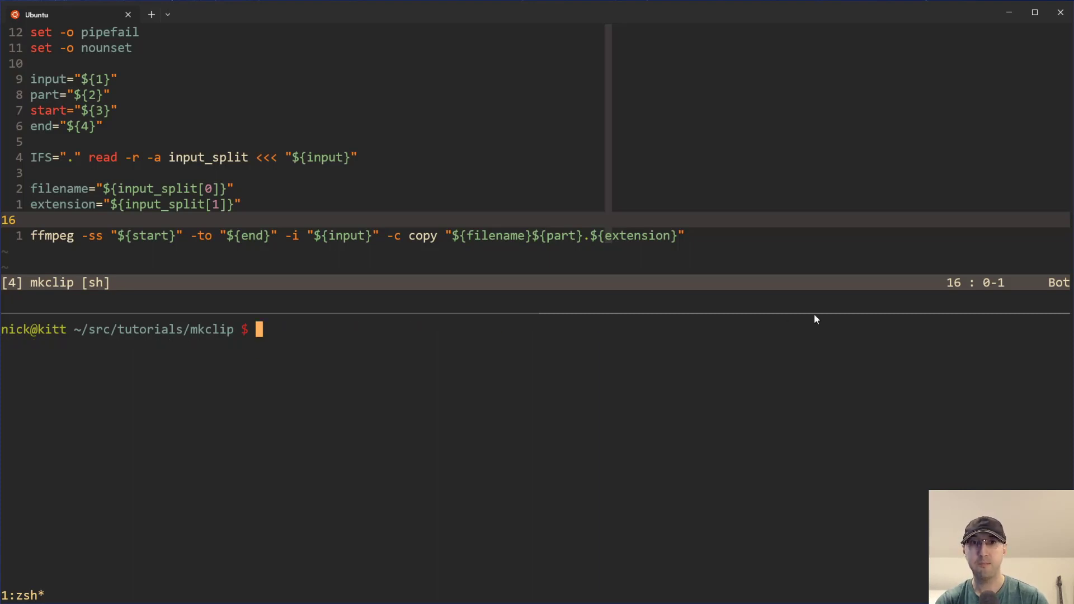
pyautogui.moveTo(619, 393)
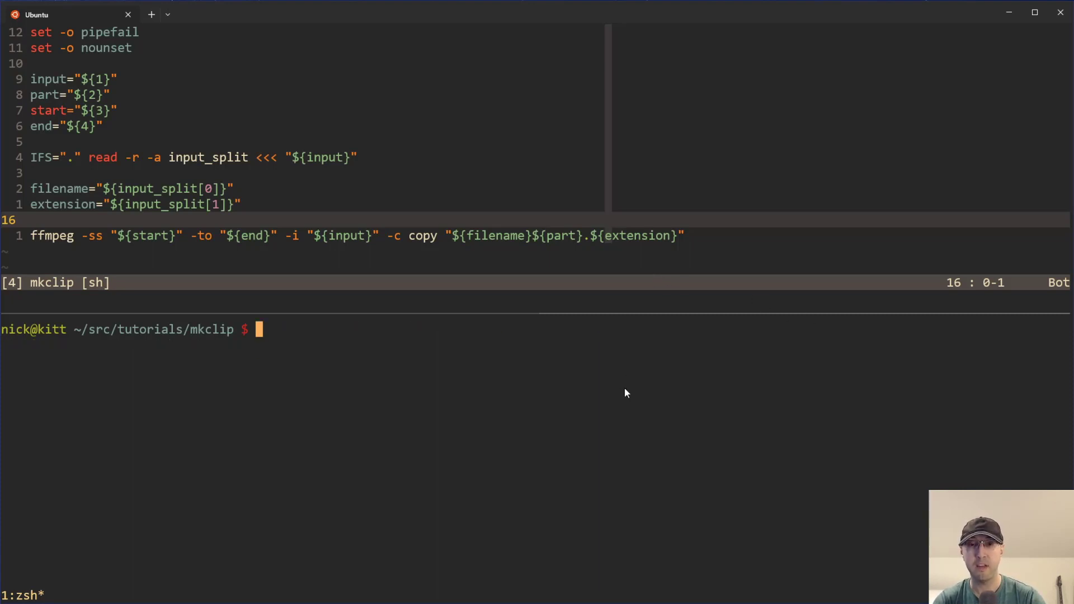
pyautogui.moveTo(475, 347)
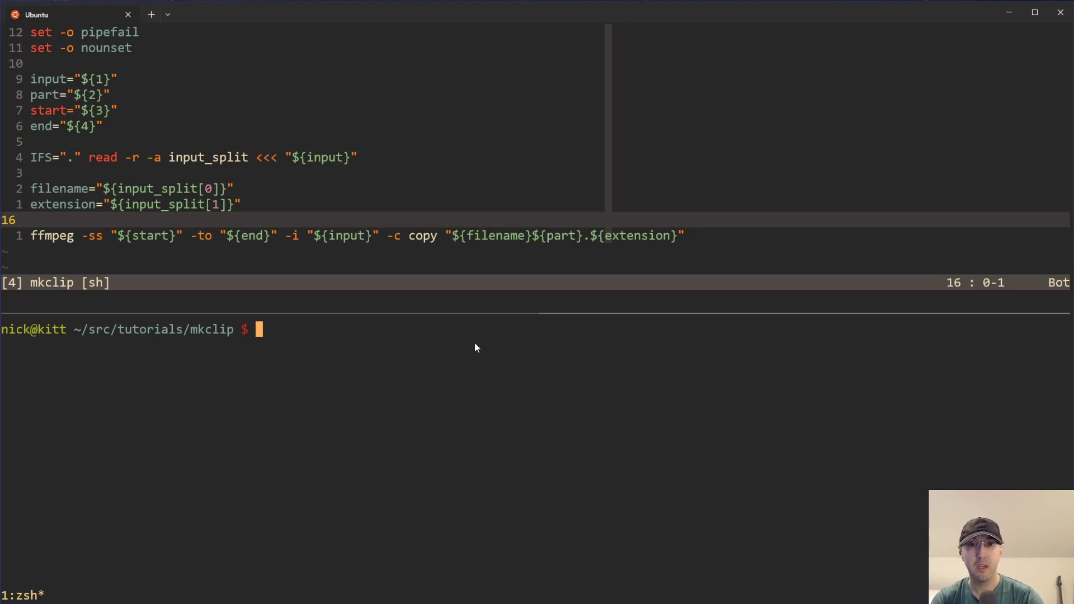
pyautogui.moveTo(478, 346)
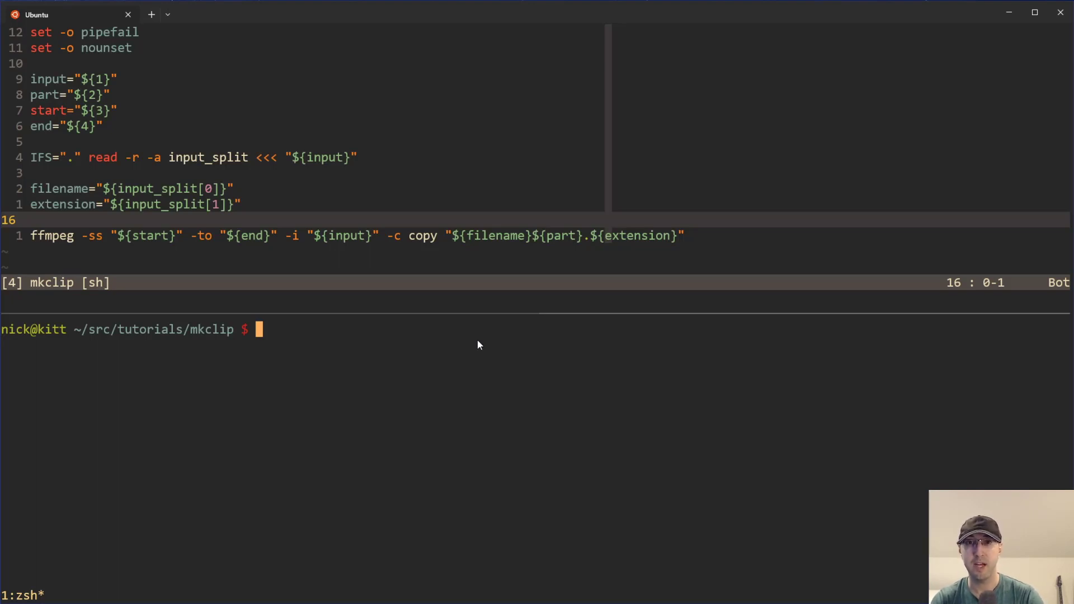
pyautogui.moveTo(428, 315)
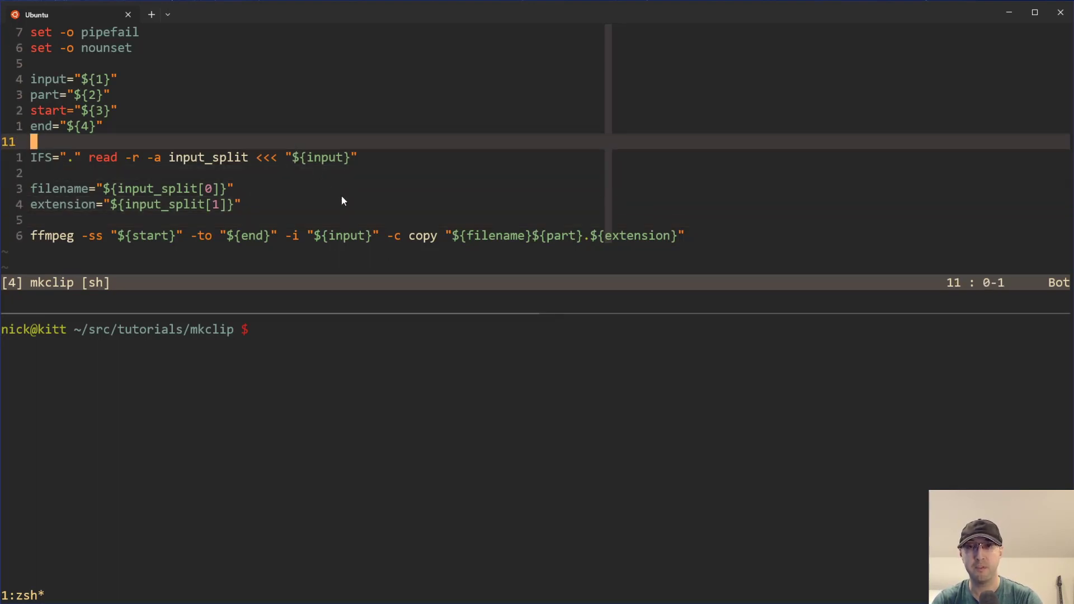
pyautogui.moveTo(470, 200)
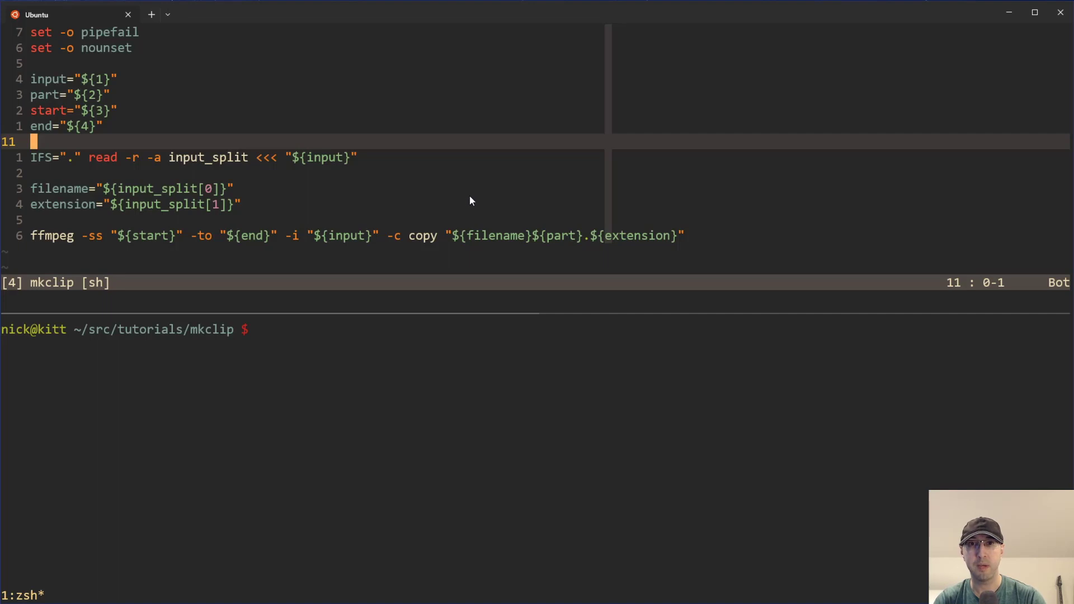